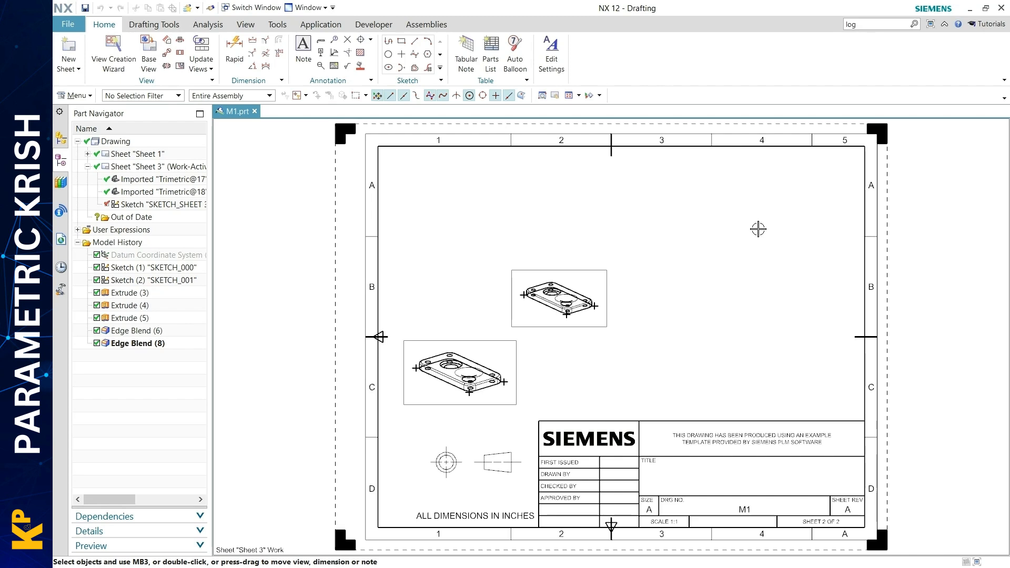
pyautogui.moveTo(701, 253)
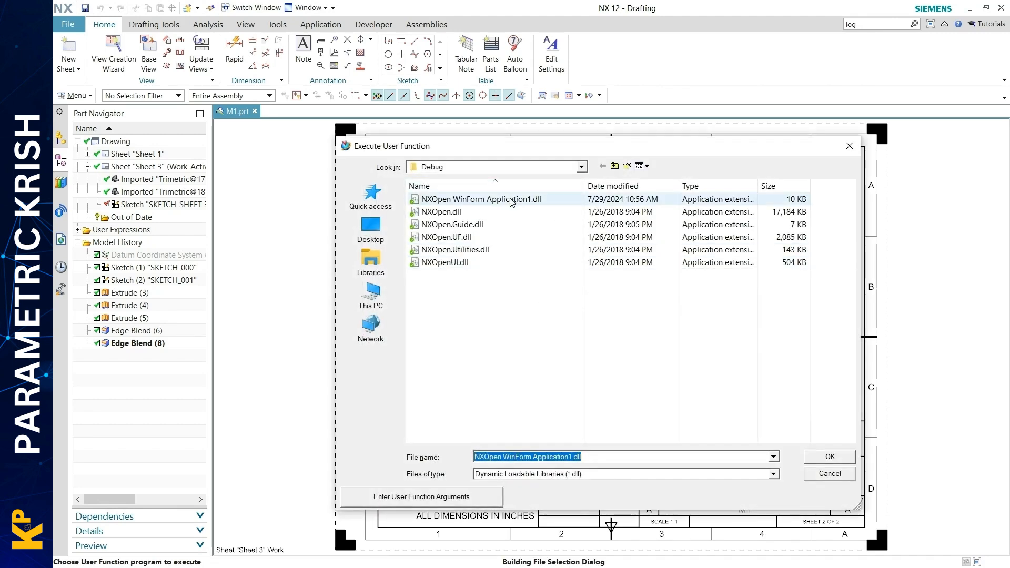
# Step: Choose NXOpen WinForm Application1.dll in the Execute User Function file chooser
pyautogui.click(479, 198)
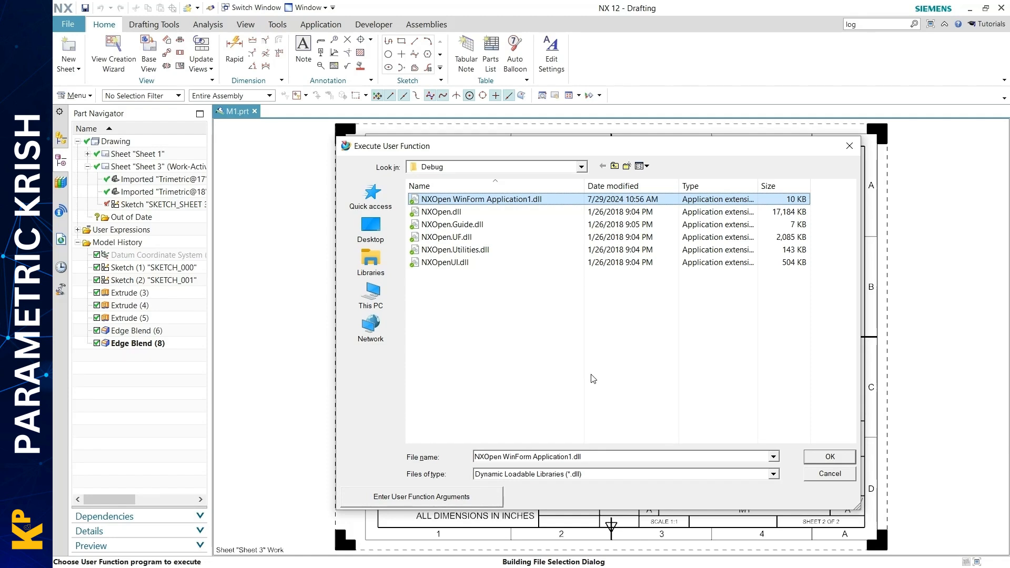
pyautogui.moveTo(520, 370)
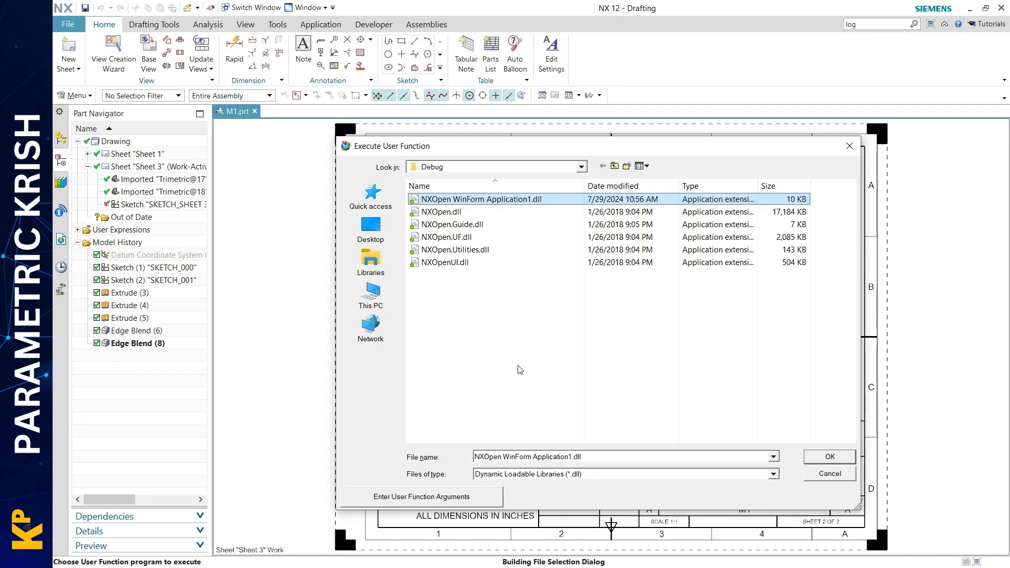
pyautogui.moveTo(543, 340)
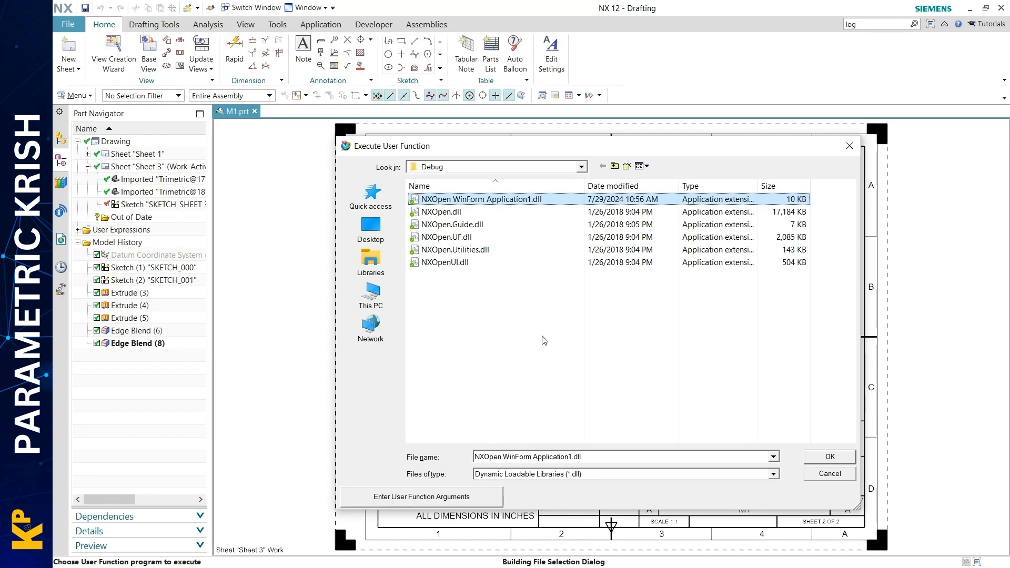
# Step: Confirm the Execute User Function dialog to launch the WinForm window with Button1
pyautogui.click(830, 457)
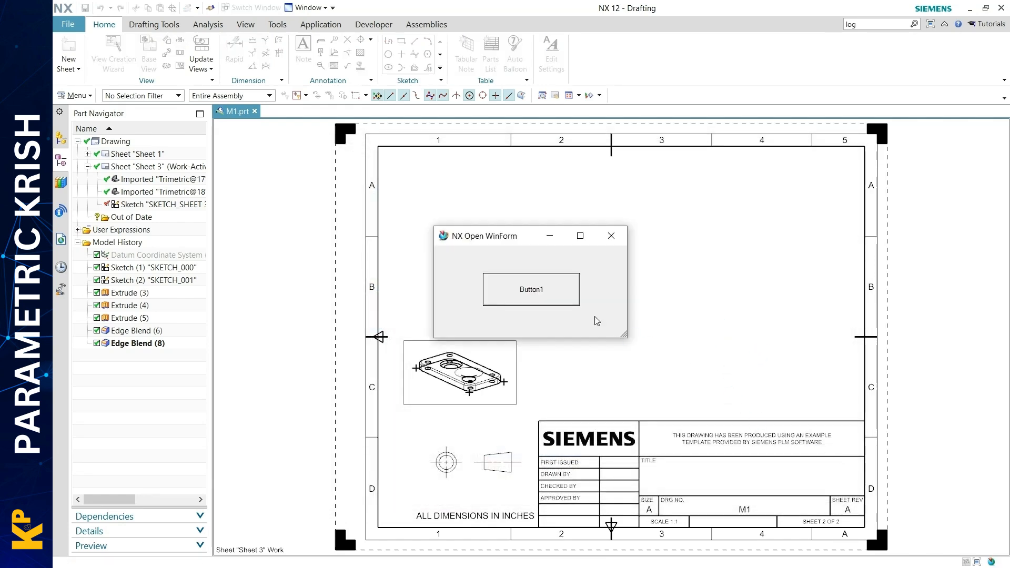
pyautogui.moveTo(456, 273)
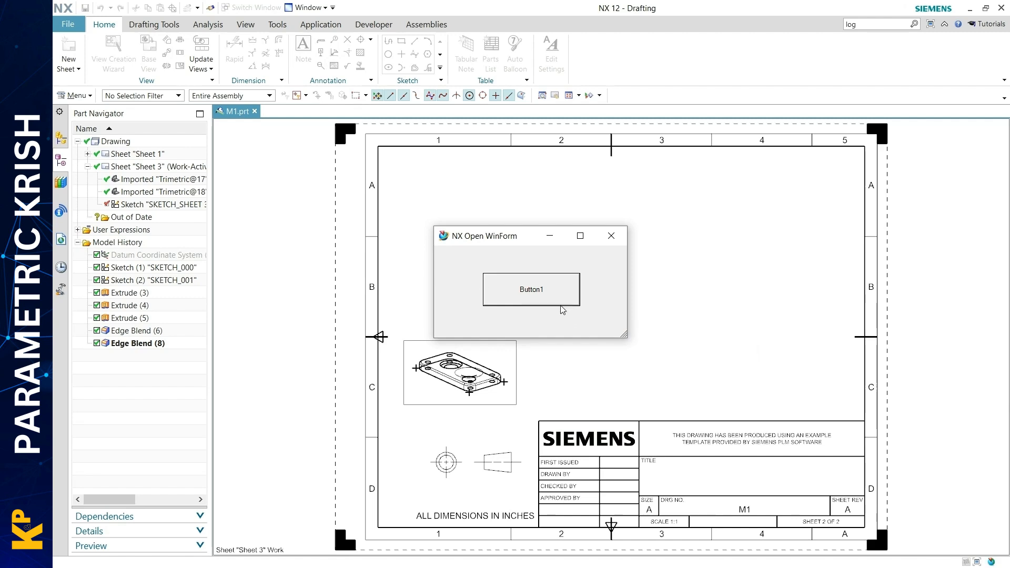
pyautogui.moveTo(554, 316)
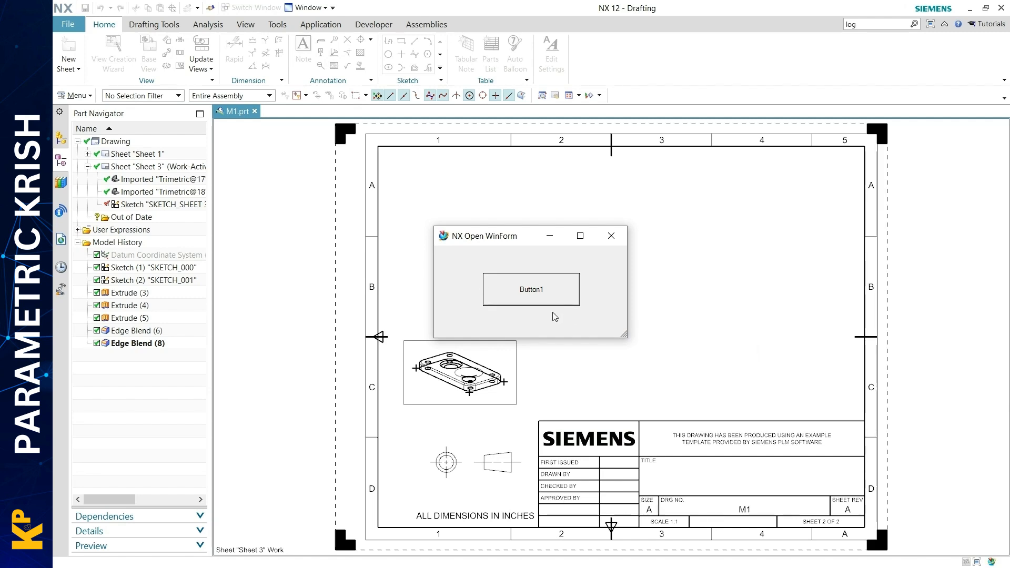
pyautogui.moveTo(553, 322)
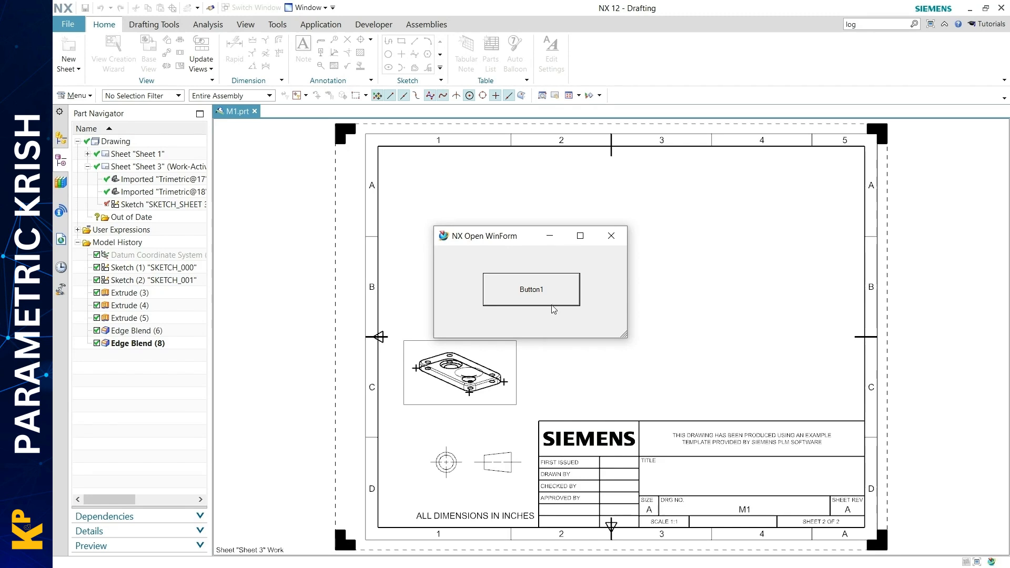
pyautogui.moveTo(568, 385)
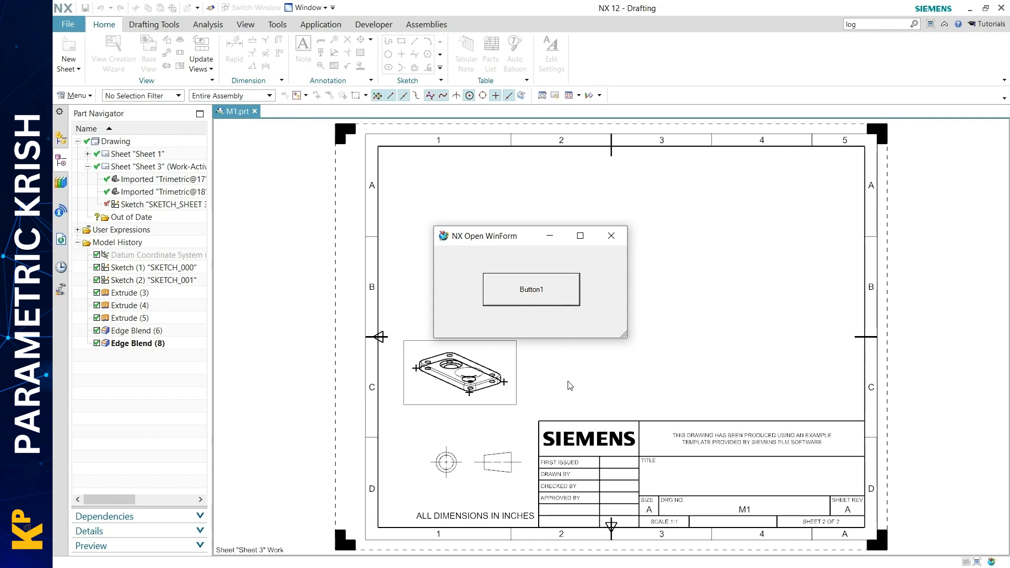
pyautogui.click(530, 289)
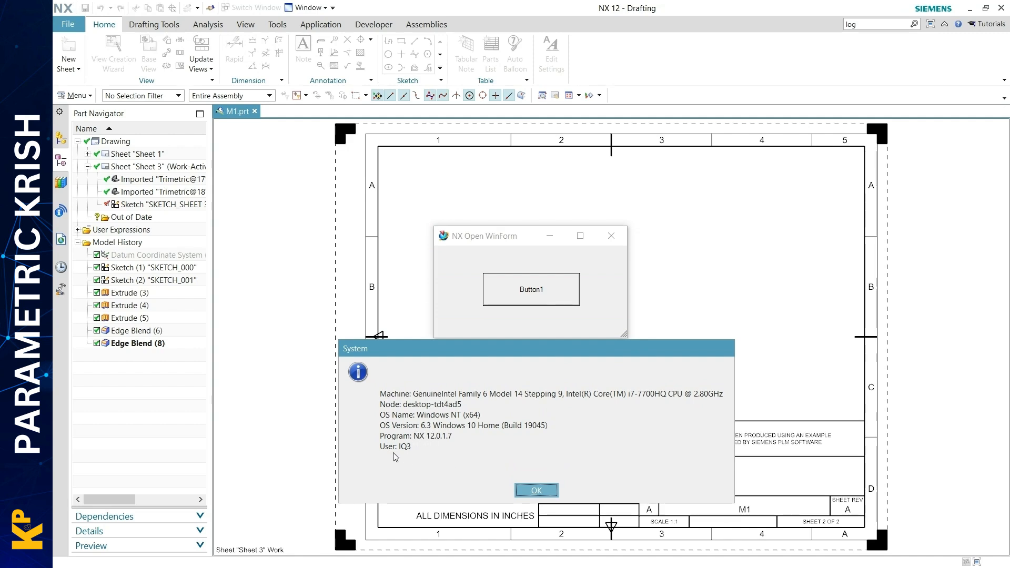
pyautogui.moveTo(467, 448)
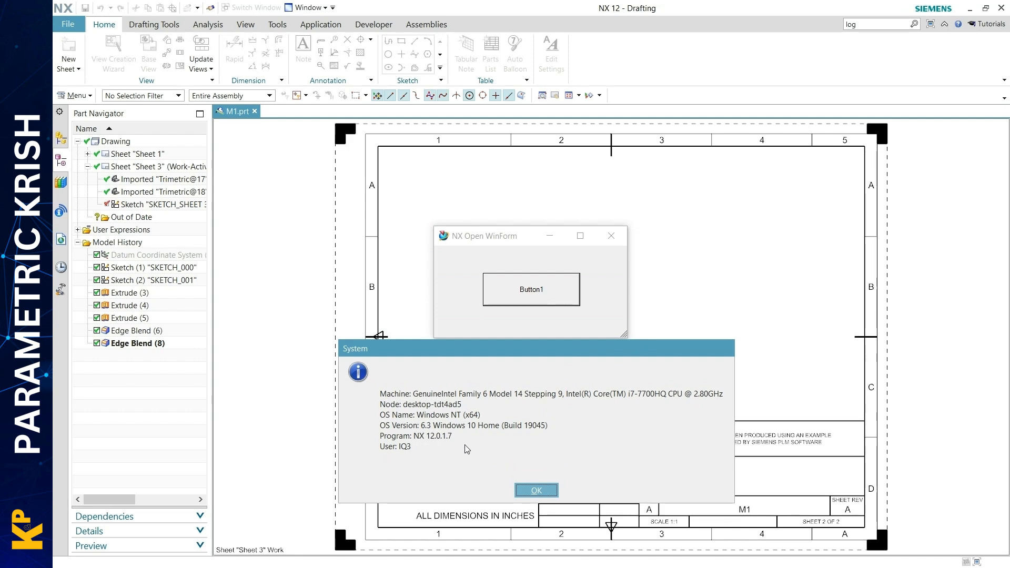
pyautogui.moveTo(455, 453)
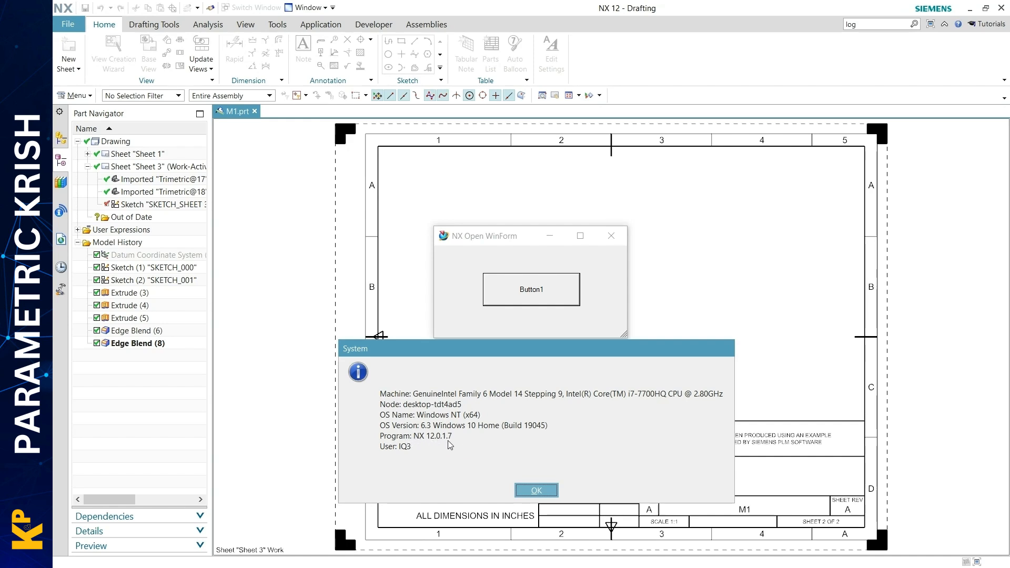
pyautogui.moveTo(460, 443)
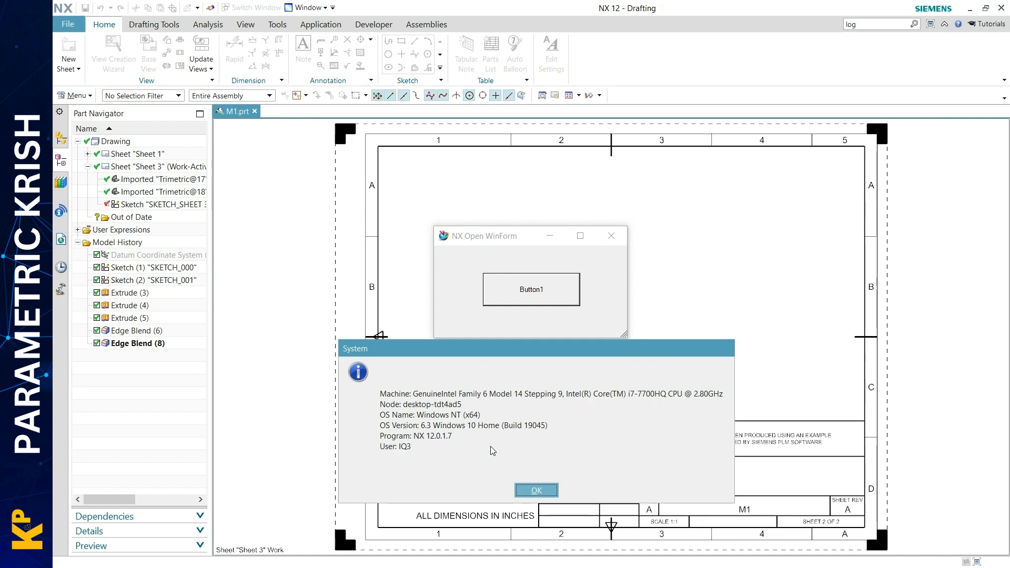
pyautogui.moveTo(536, 490)
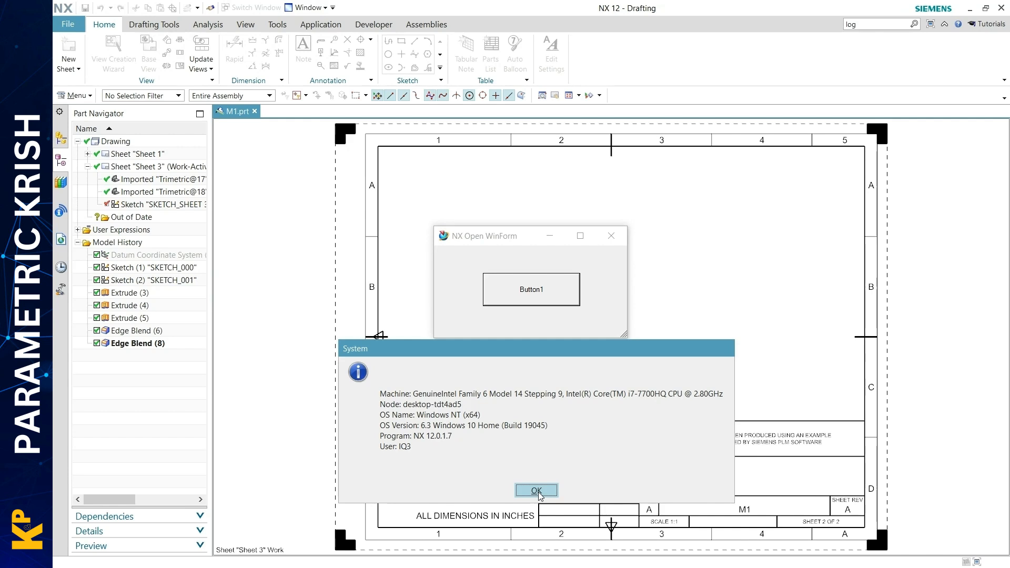
pyautogui.click(537, 491)
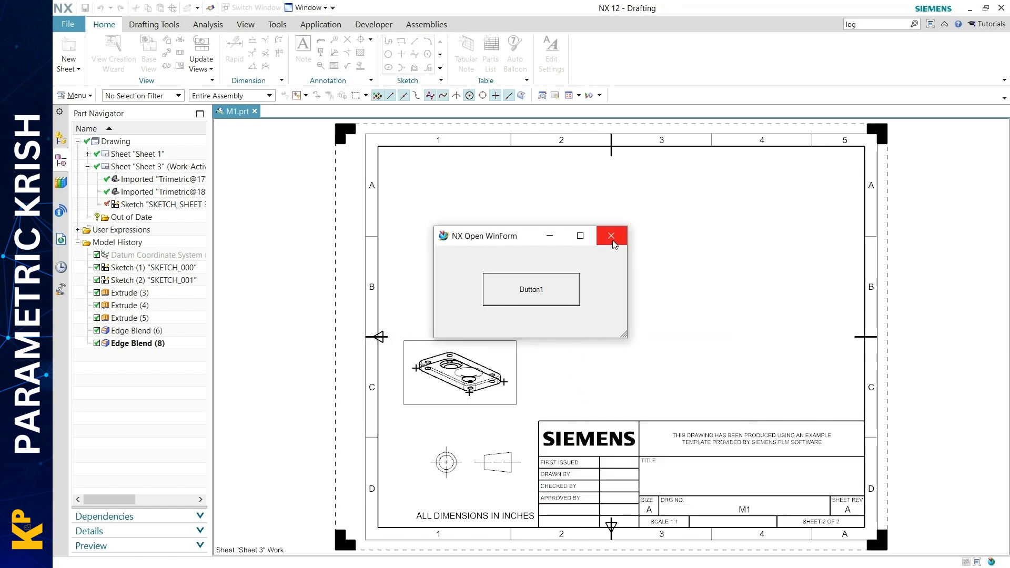
# Step: Close the NX Open WinForm window with its X button
pyautogui.click(611, 235)
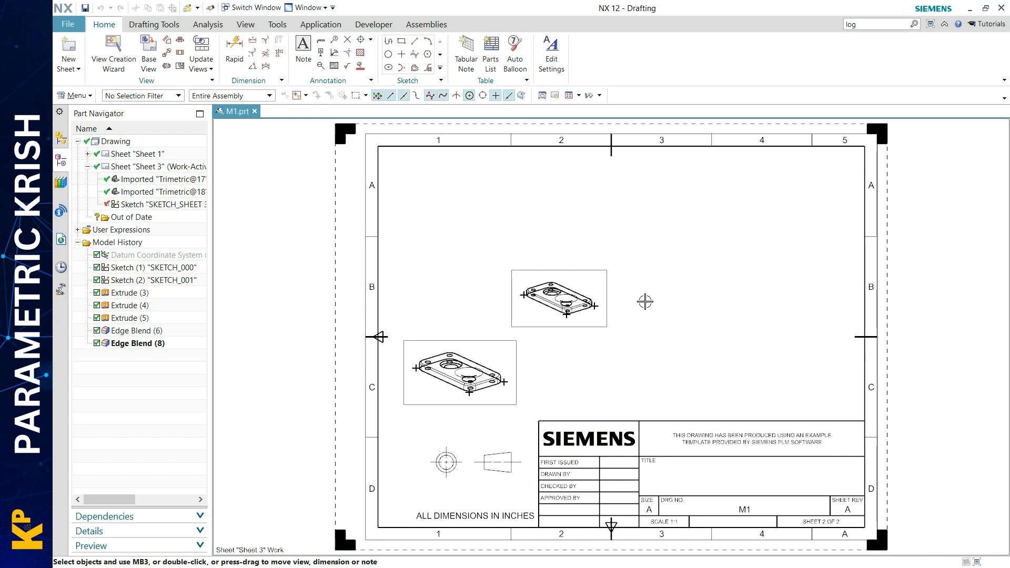
pyautogui.moveTo(276, 175)
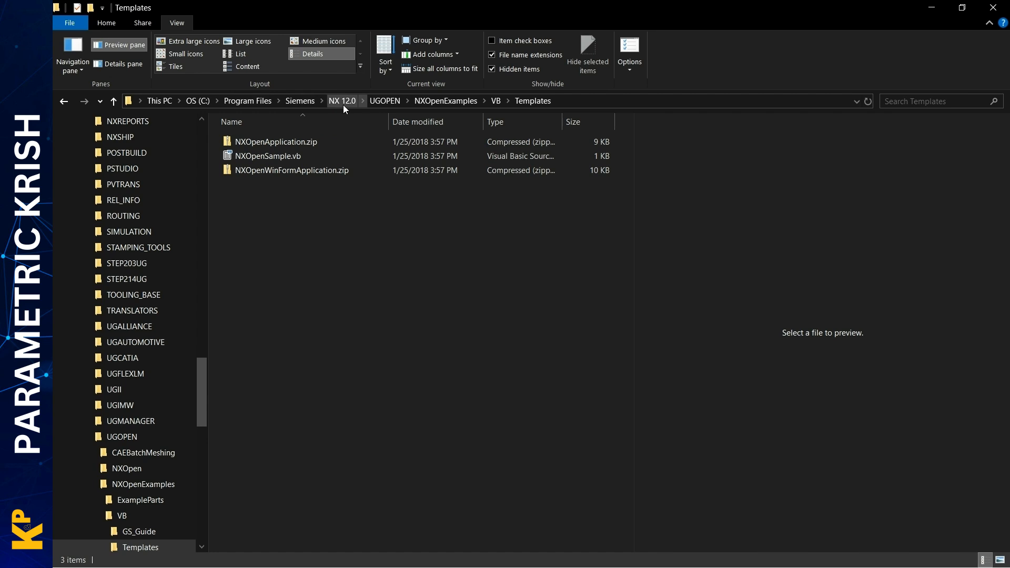
pyautogui.moveTo(369, 102)
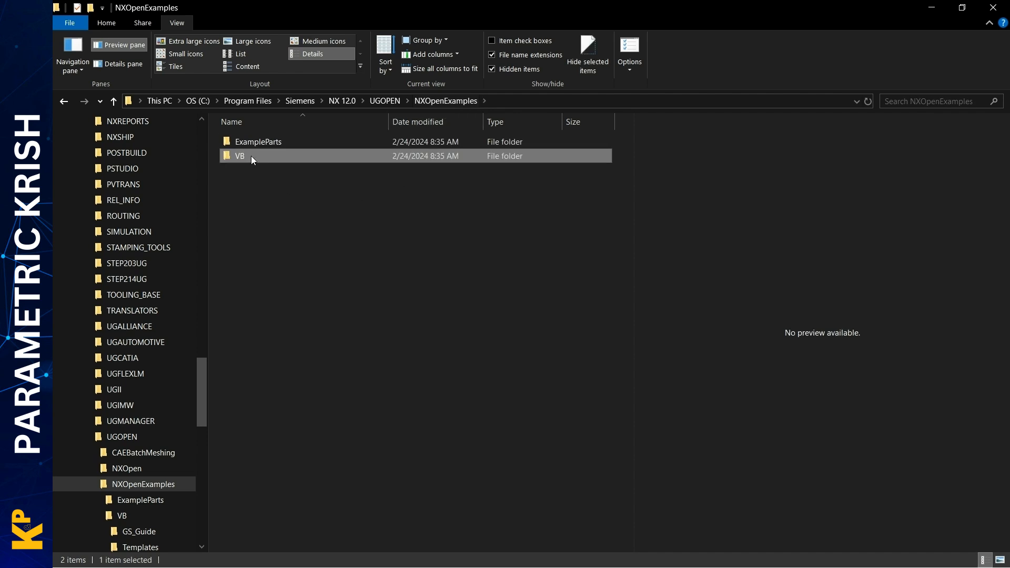
# Step: Browse into the NXOpenExamples VB Templates folder and select NXOpenWinFormApplication.zip
pyautogui.doubleClick(240, 156)
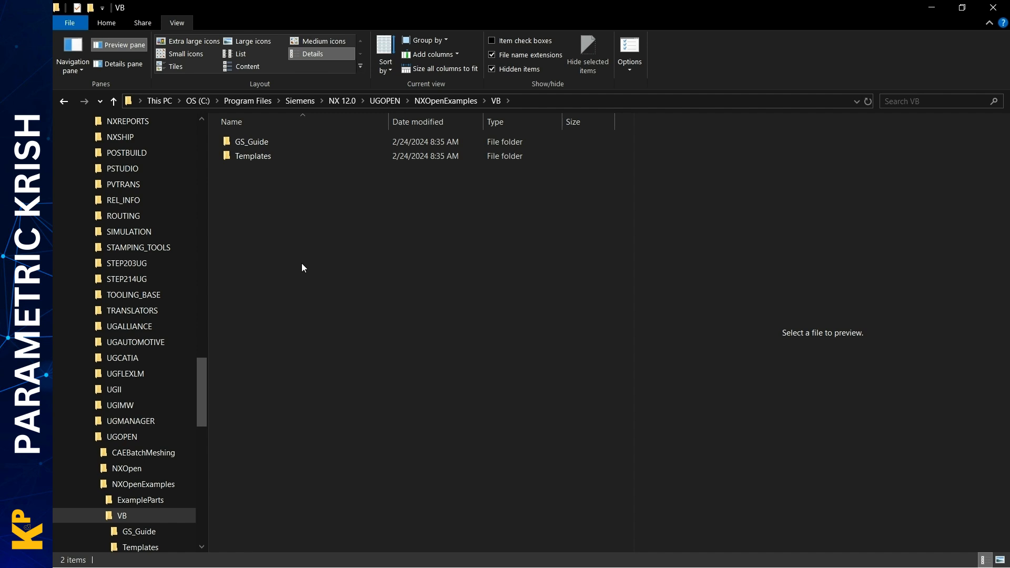
pyautogui.doubleClick(253, 155)
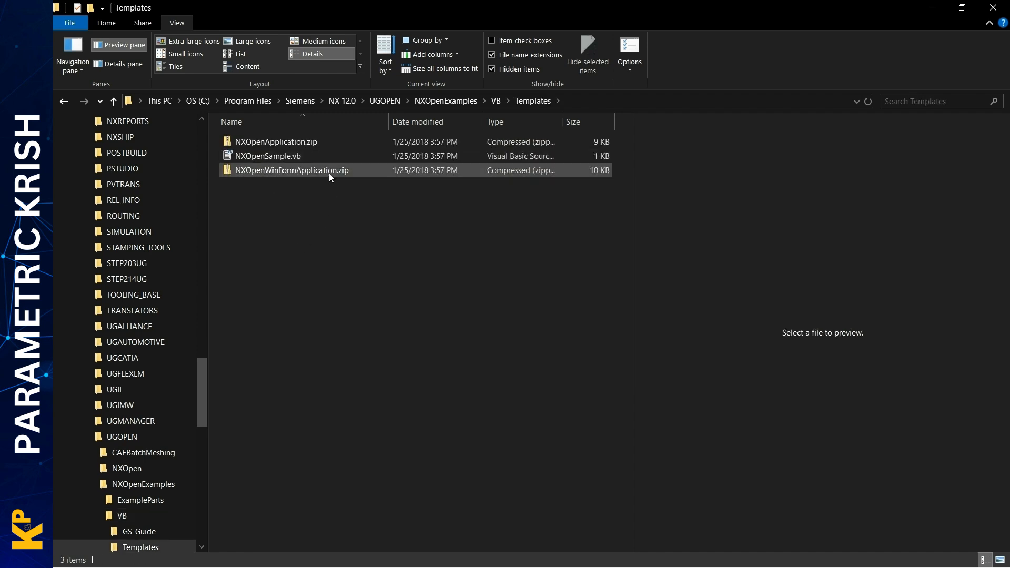
pyautogui.click(277, 141)
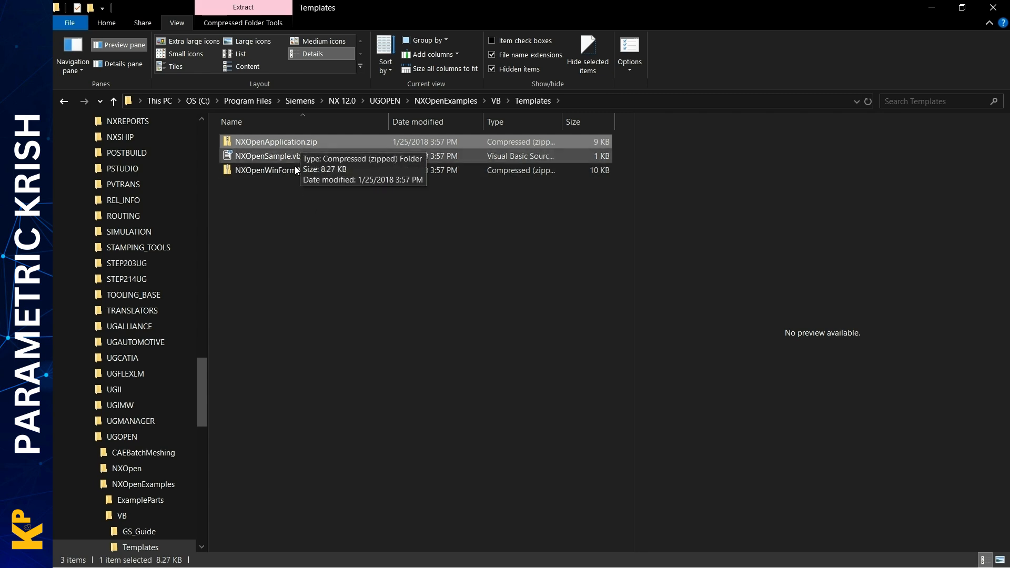
pyautogui.moveTo(283, 174)
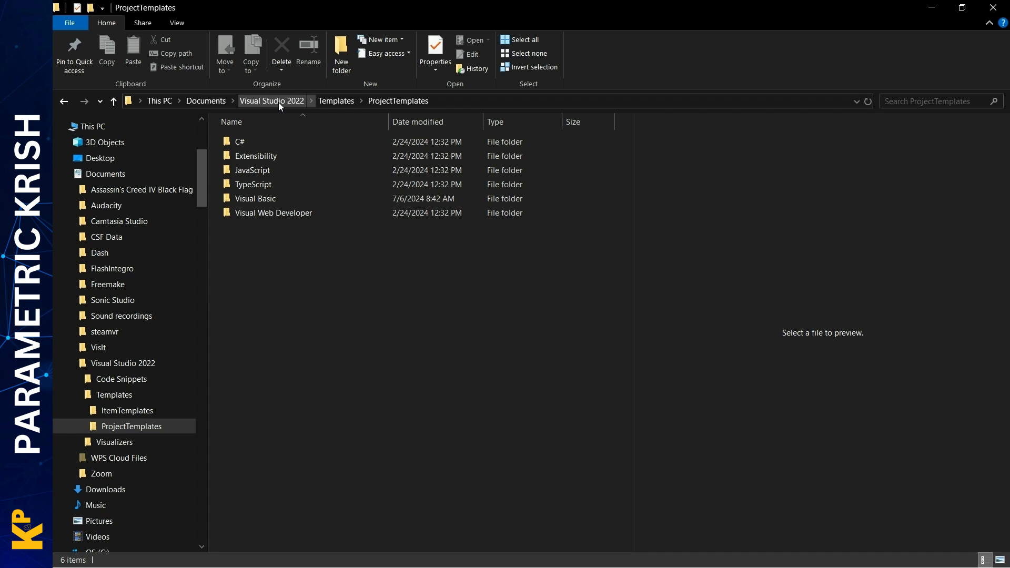
# Step: Go up to the Visual Studio 2022 Templates folder and open ProjectTemplates
pyautogui.click(272, 100)
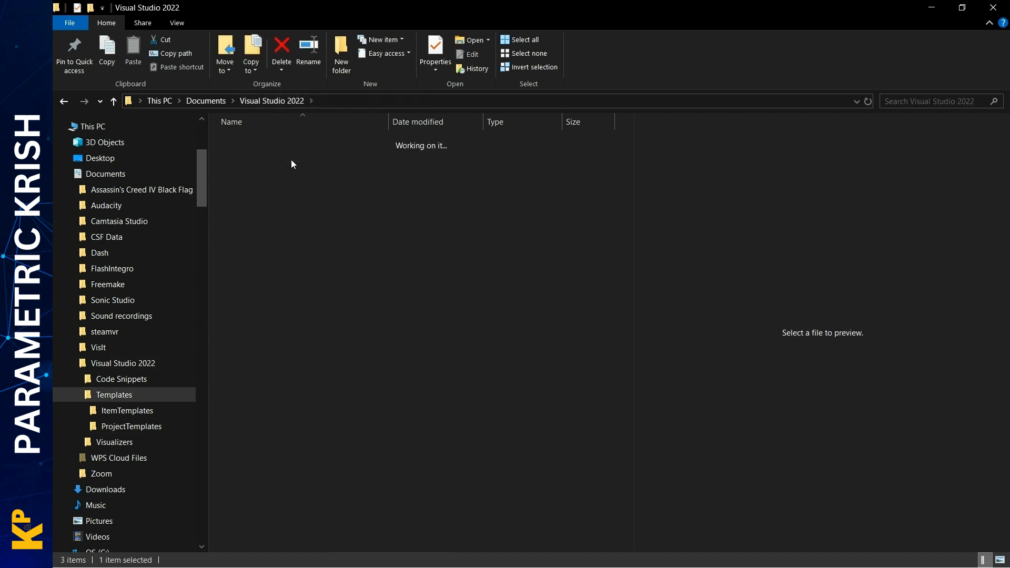
pyautogui.doubleClick(113, 394)
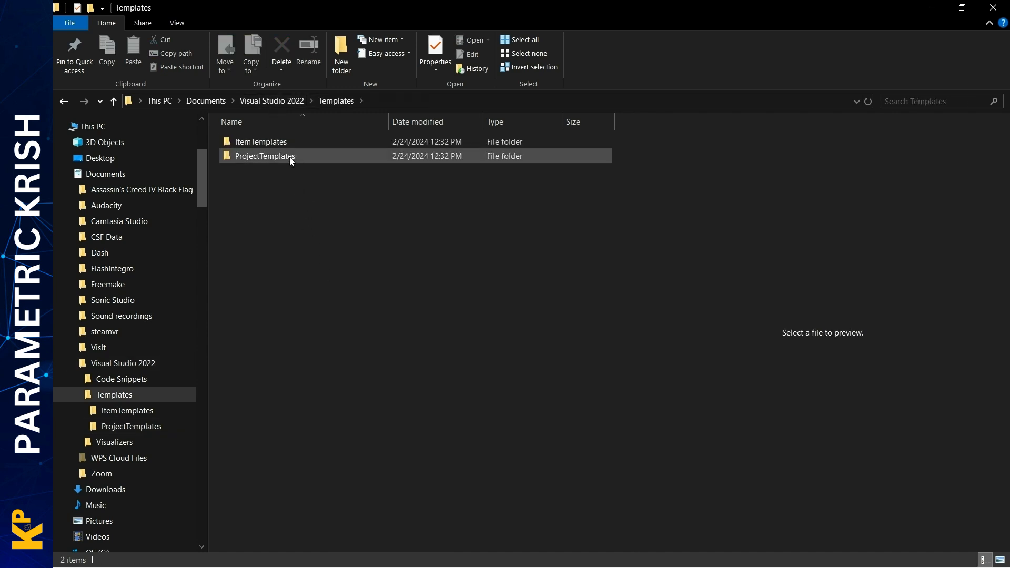
pyautogui.click(265, 156)
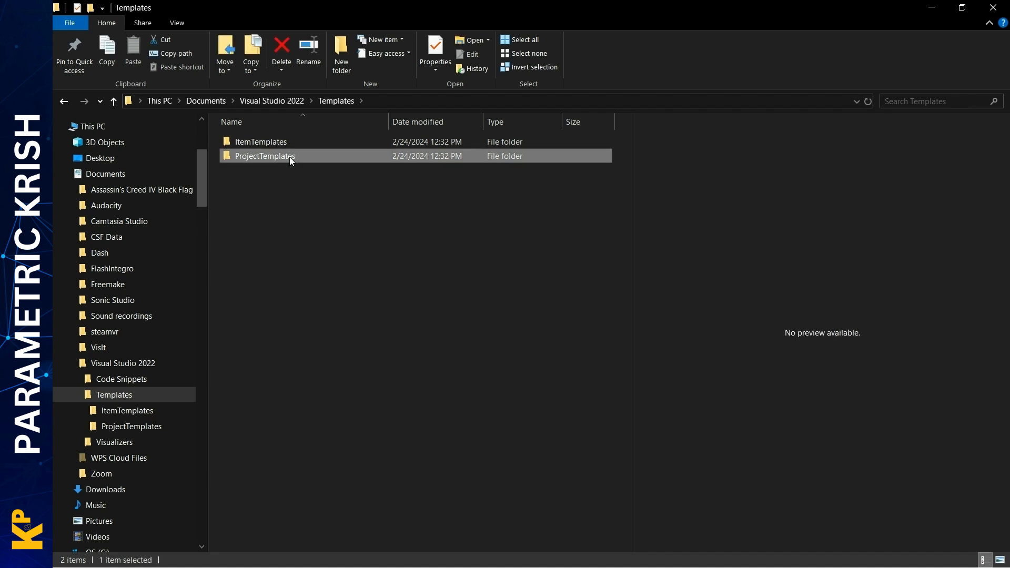
pyautogui.doubleClick(264, 156)
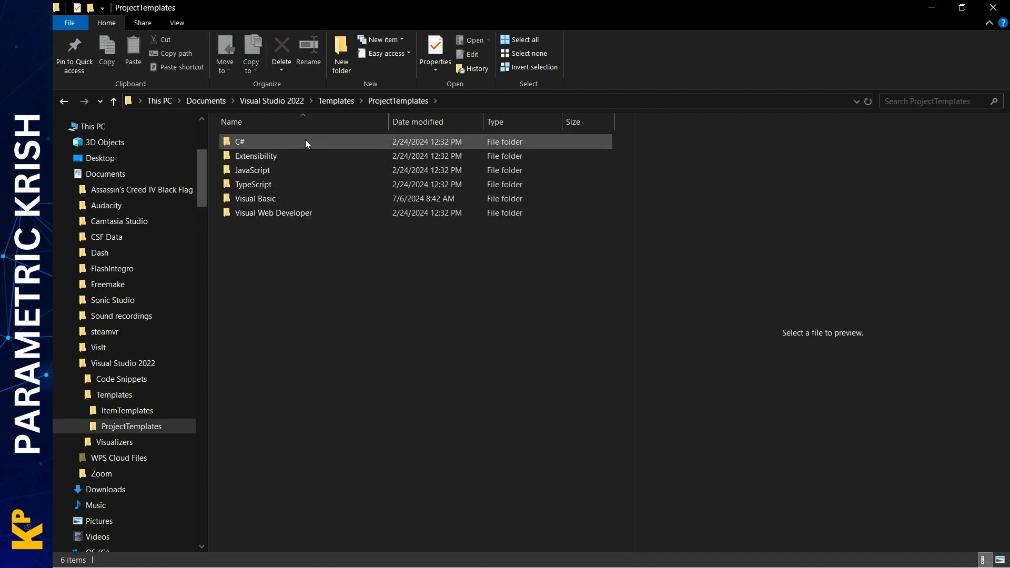
# Step: Open the Visual Basic folder holding the NXOpen template zip files
pyautogui.click(365, 301)
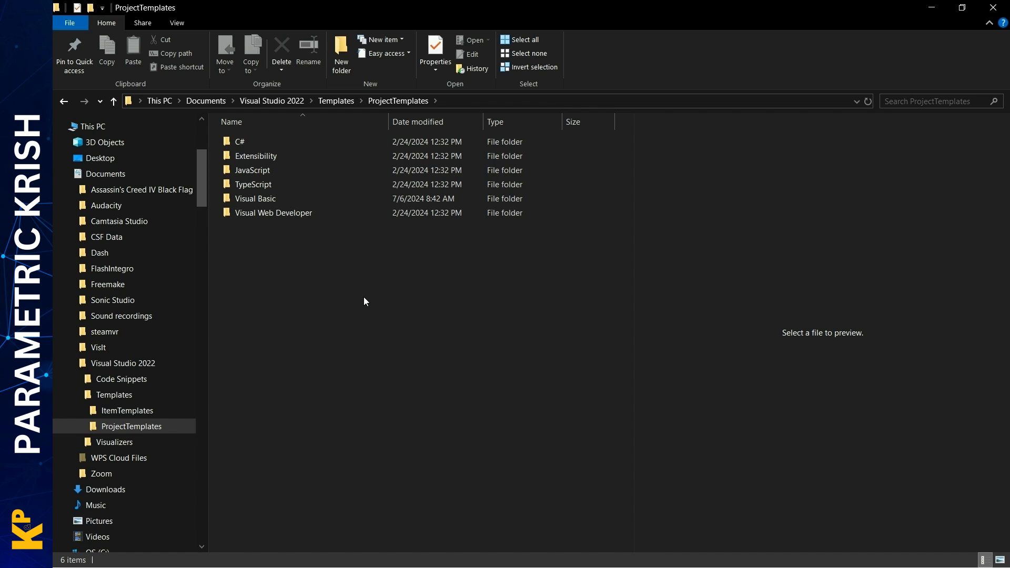
pyautogui.click(240, 141)
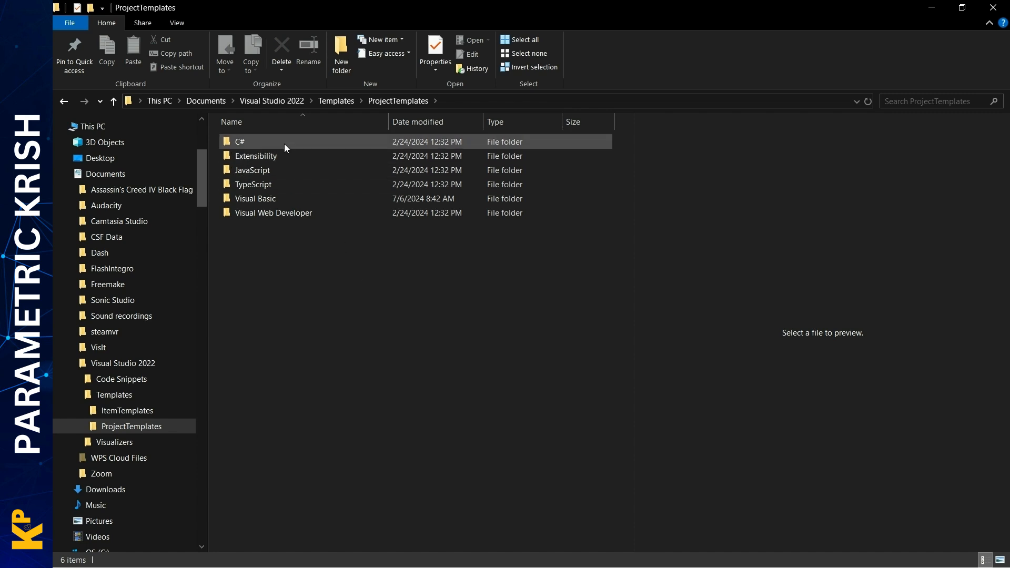
pyautogui.click(255, 199)
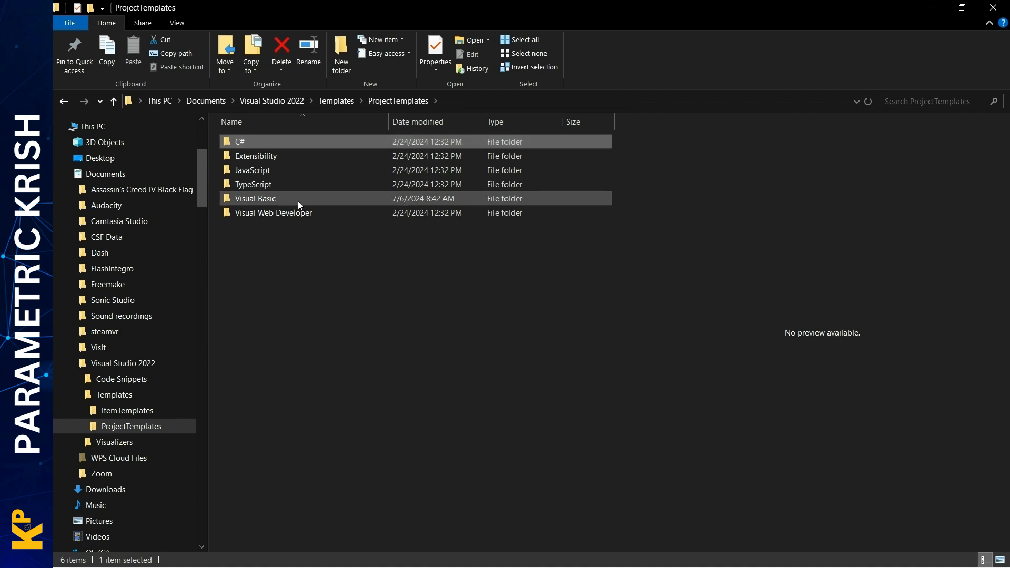
pyautogui.click(255, 199)
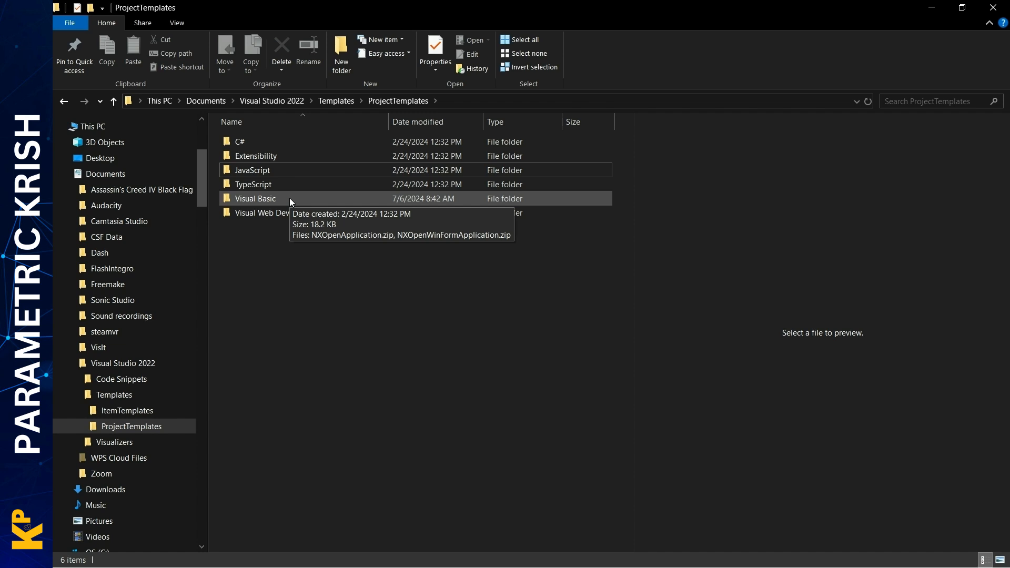
pyautogui.doubleClick(255, 198)
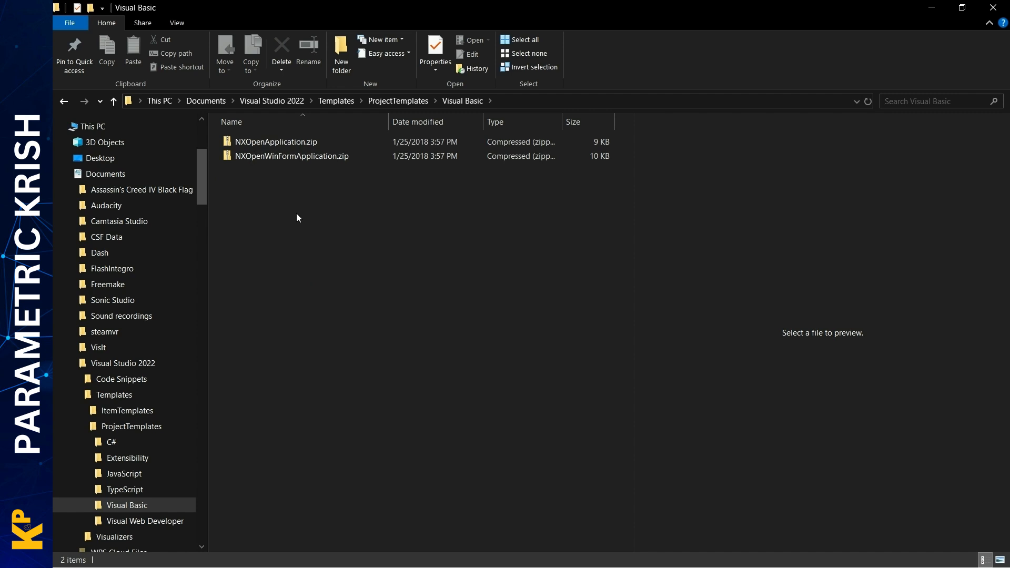
pyautogui.moveTo(342, 270)
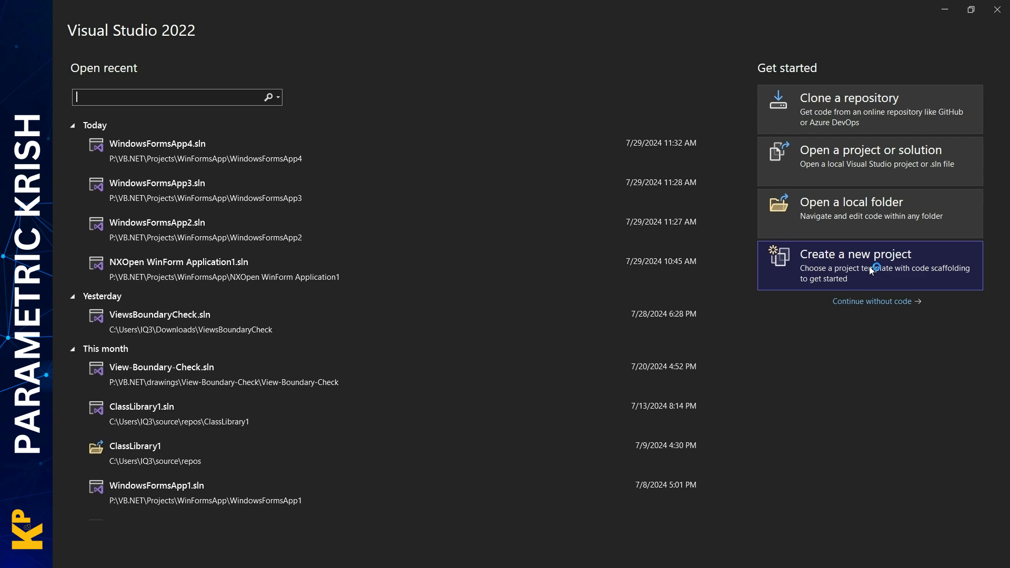
# Step: Start a new project, filter to Visual Basic and search templates for 'nx'
pyautogui.click(855, 254)
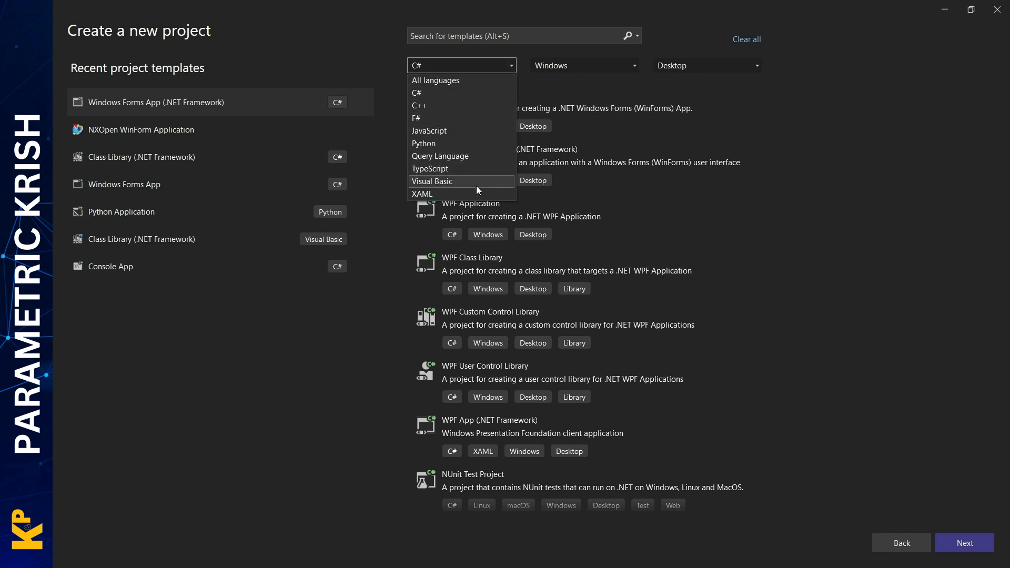
pyautogui.click(433, 181)
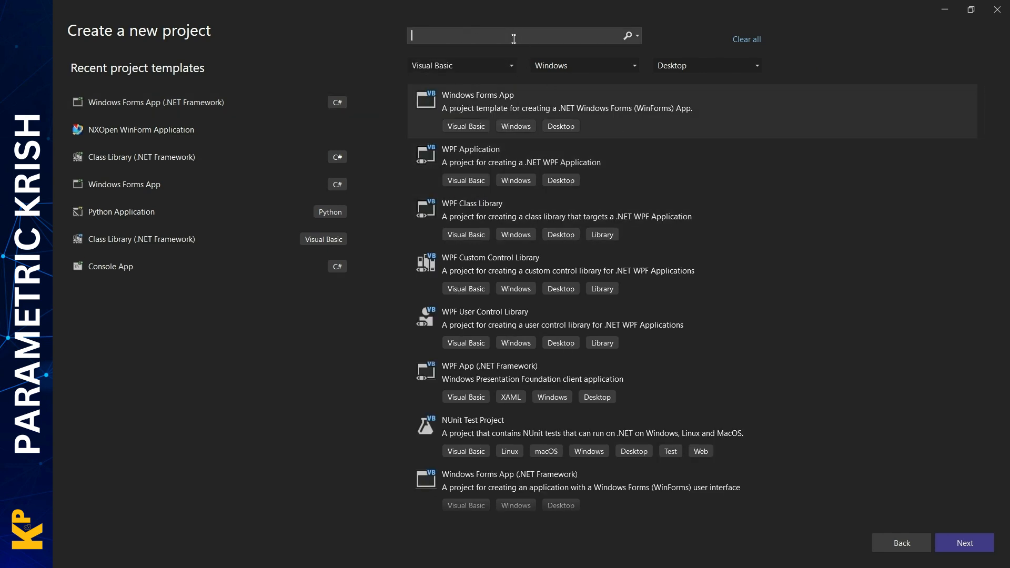
pyautogui.write('nx')
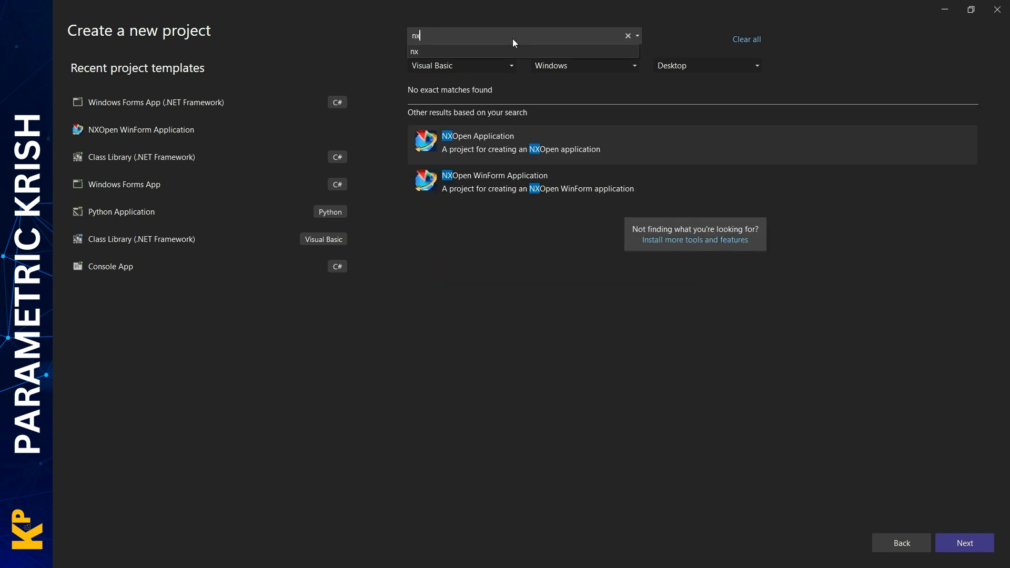
pyautogui.moveTo(509, 181)
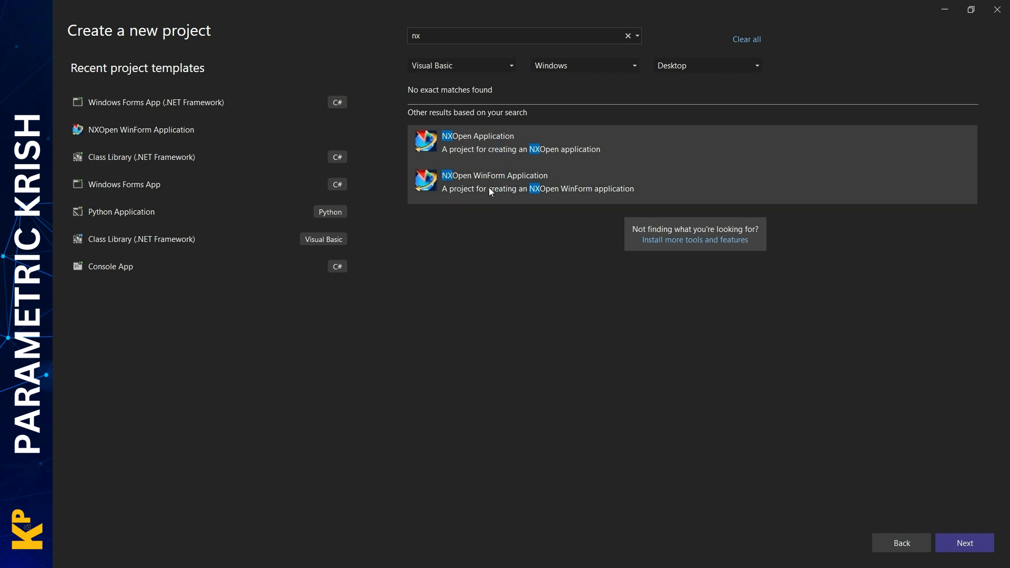
pyautogui.moveTo(448, 189)
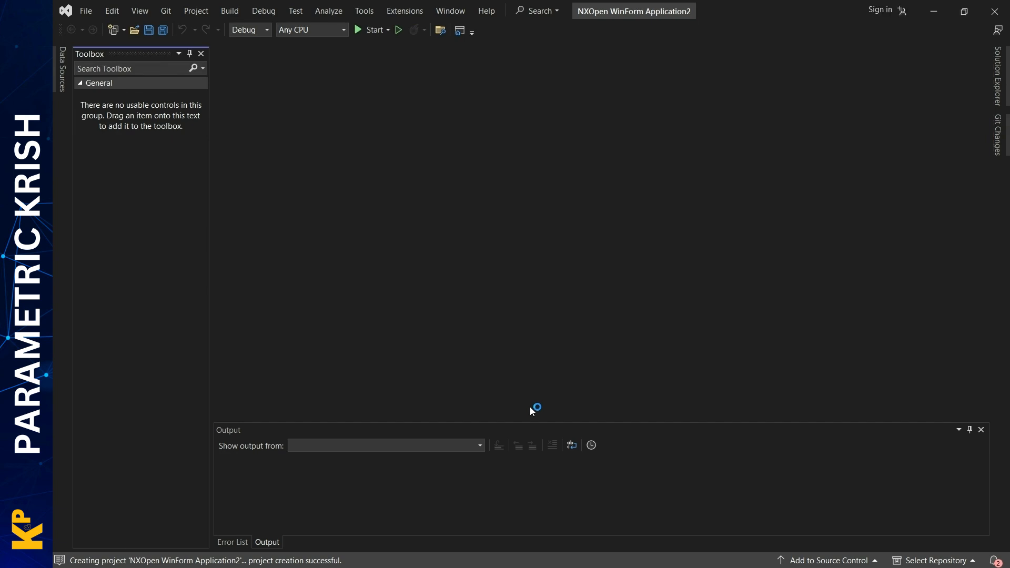
pyautogui.moveTo(720, 233)
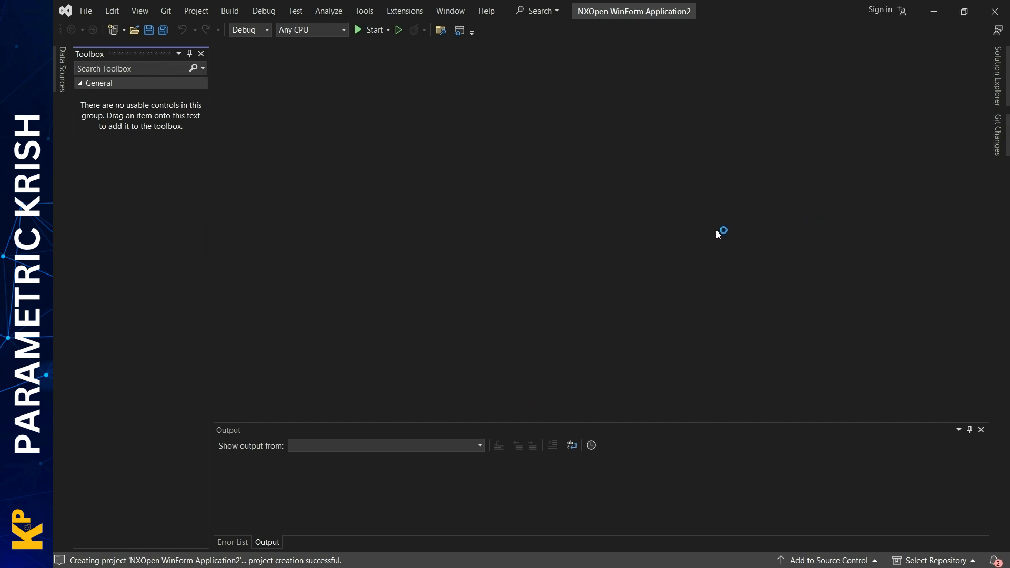
pyautogui.moveTo(859, 200)
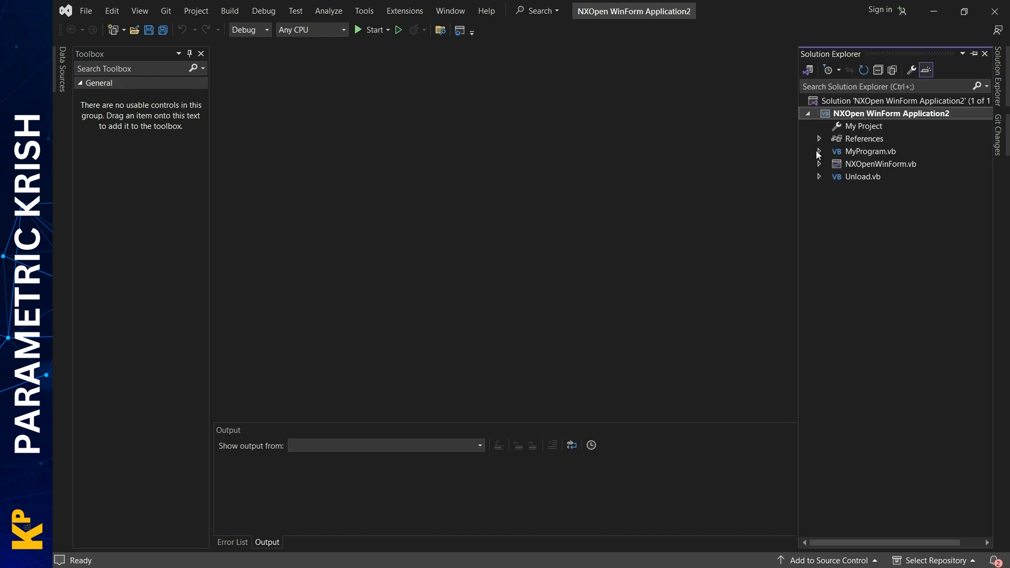
# Step: Replace broken references with NX 12 NXOpen, Guide, UF, Utilities and NXOpenUI DLLs
pyautogui.click(819, 138)
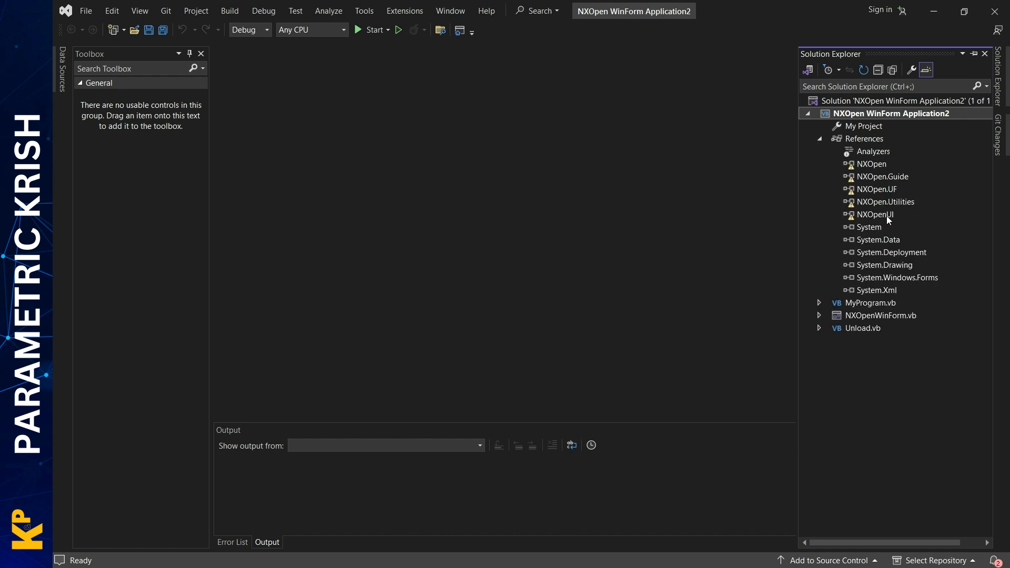
pyautogui.click(885, 201)
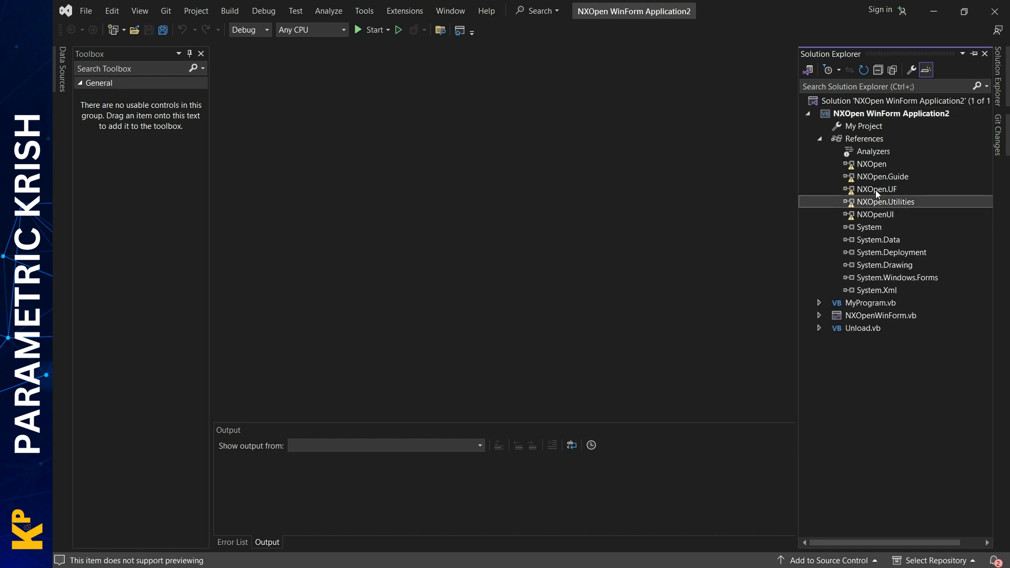
pyautogui.click(874, 164)
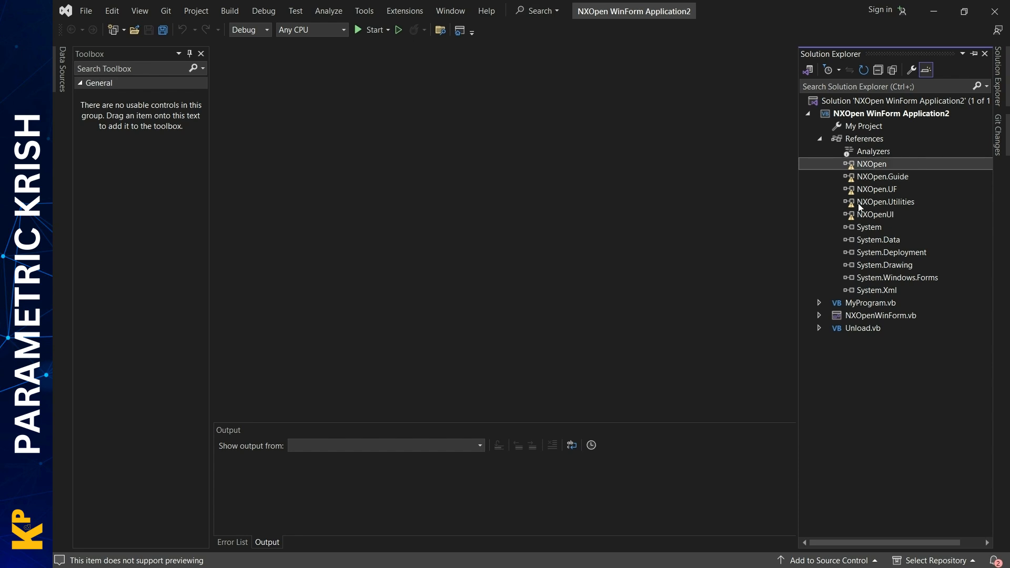
pyautogui.click(876, 214)
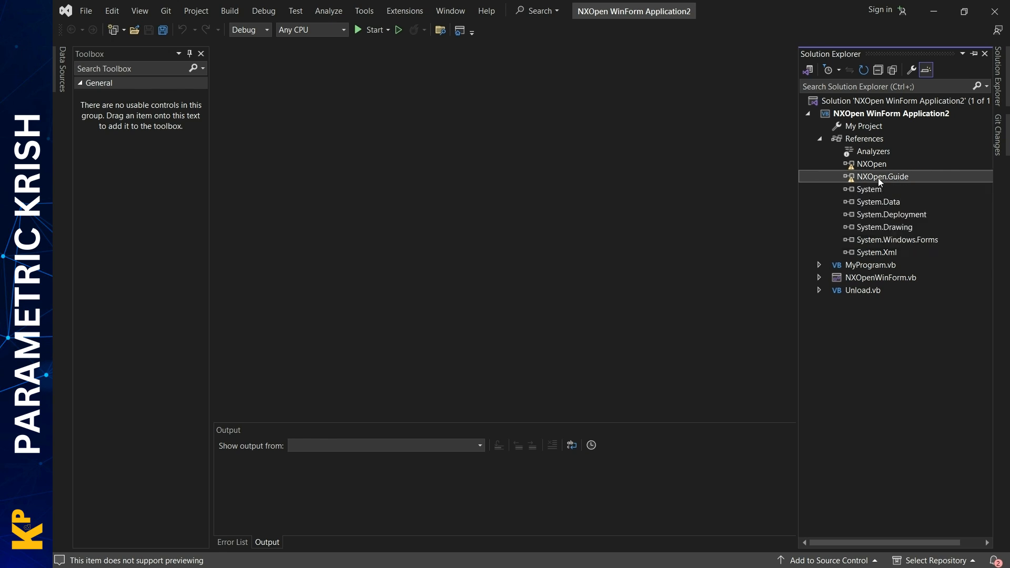
pyautogui.rightClick(882, 175)
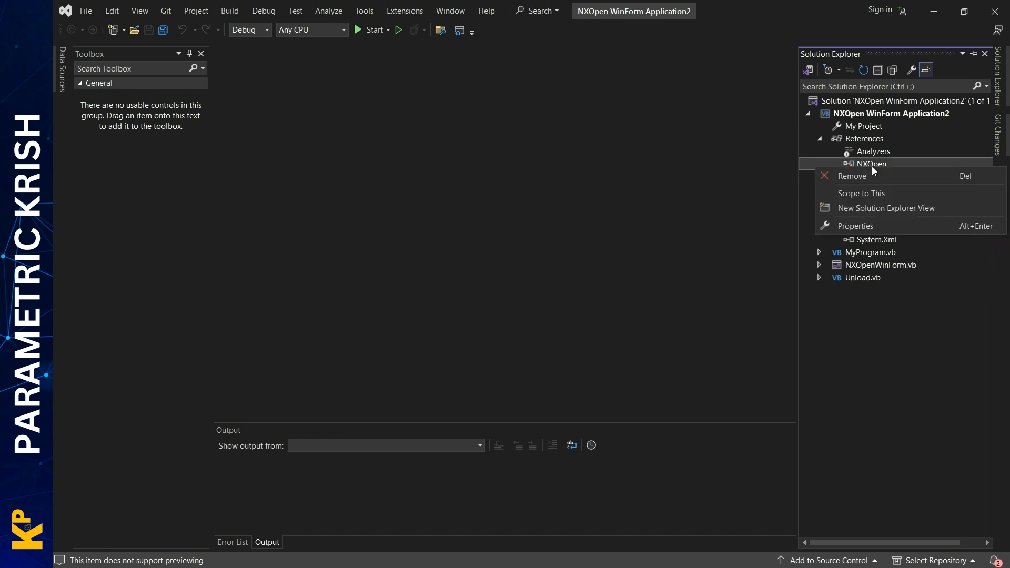
pyautogui.click(865, 138)
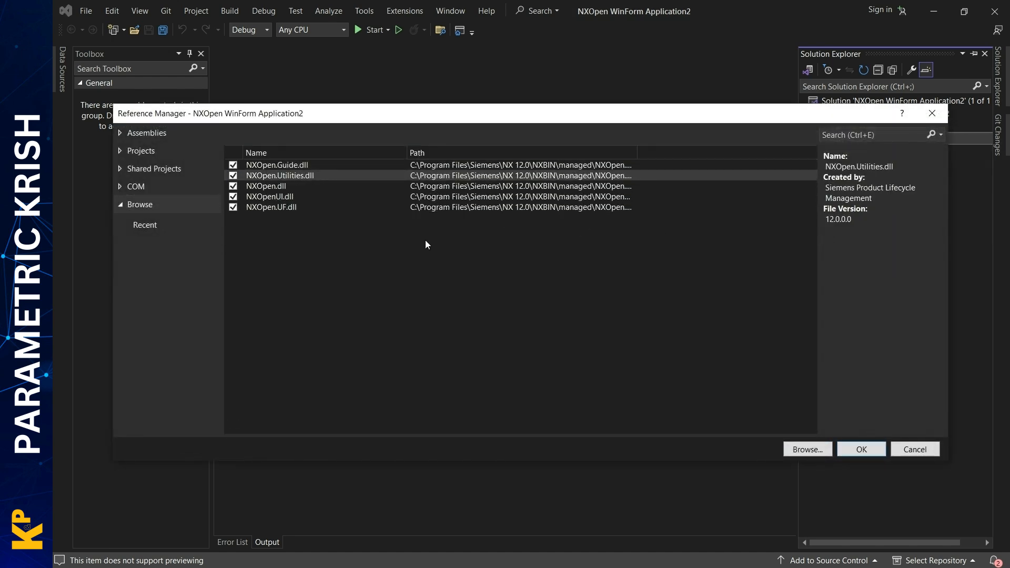
pyautogui.click(862, 449)
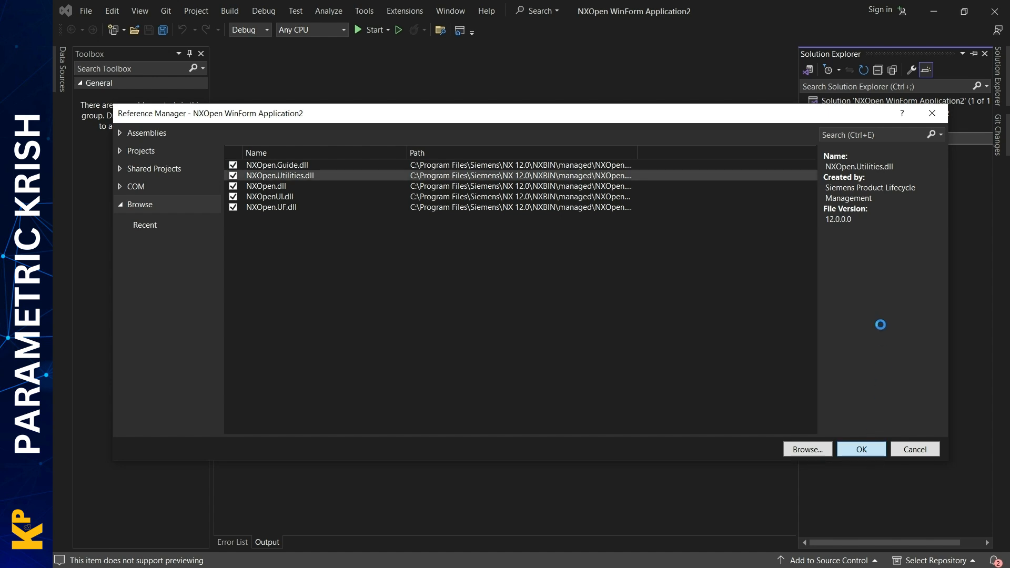
pyautogui.click(861, 449)
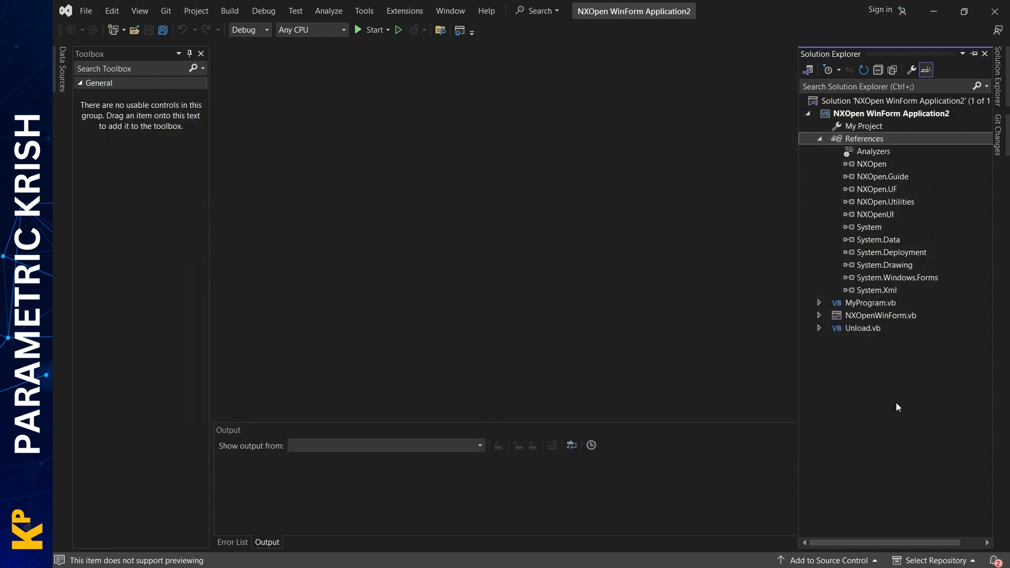
pyautogui.moveTo(884, 418)
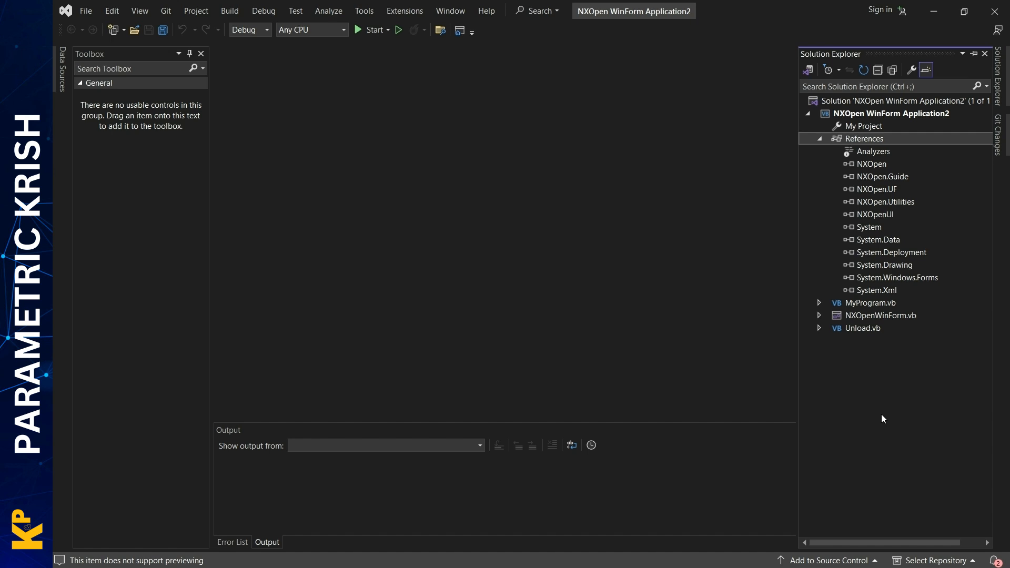
pyautogui.moveTo(849, 381)
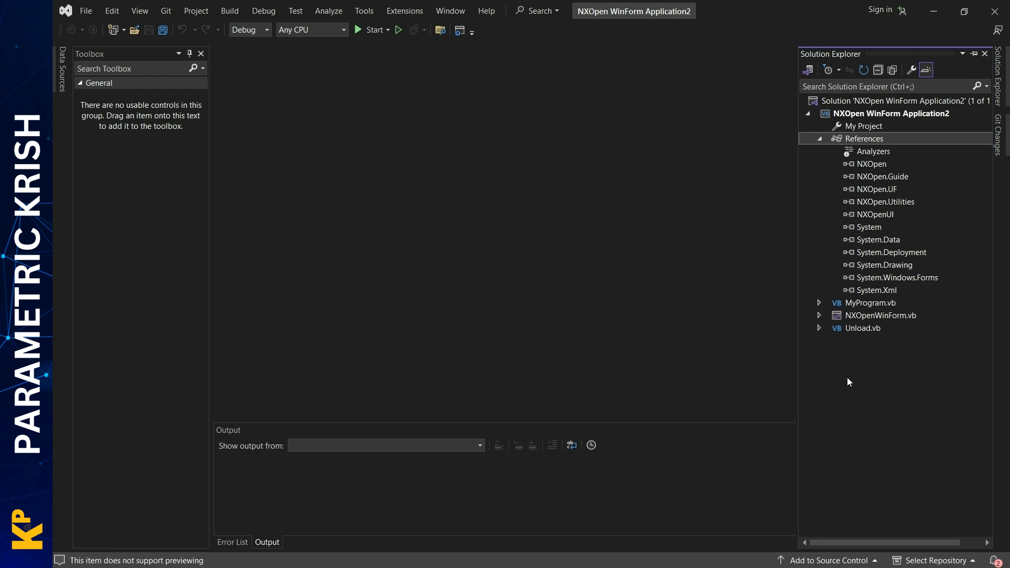
pyautogui.moveTo(893, 333)
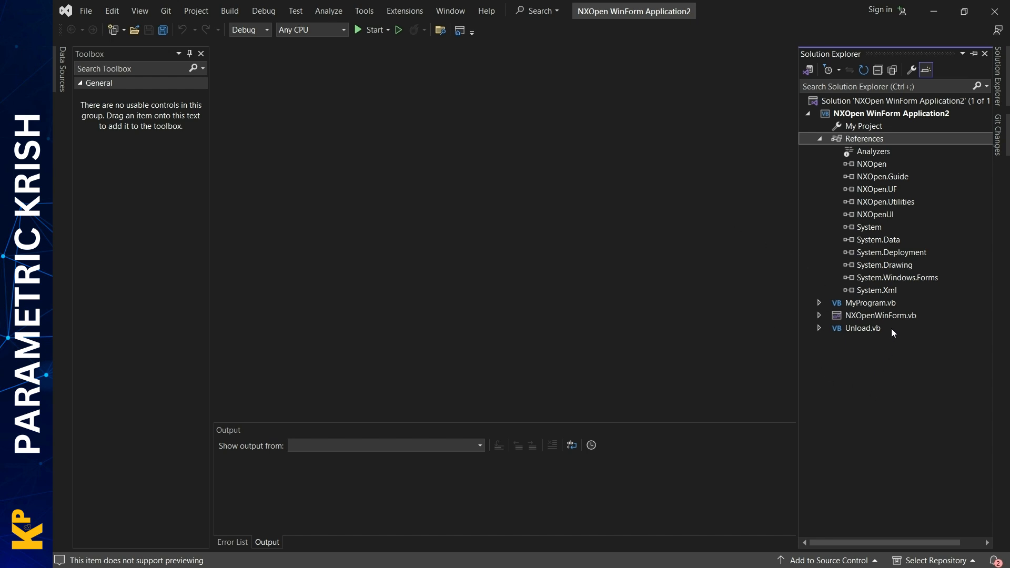
# Step: Open MyProgram.vb, then open NXOpenWinForm.vb in the form designer
pyautogui.click(862, 328)
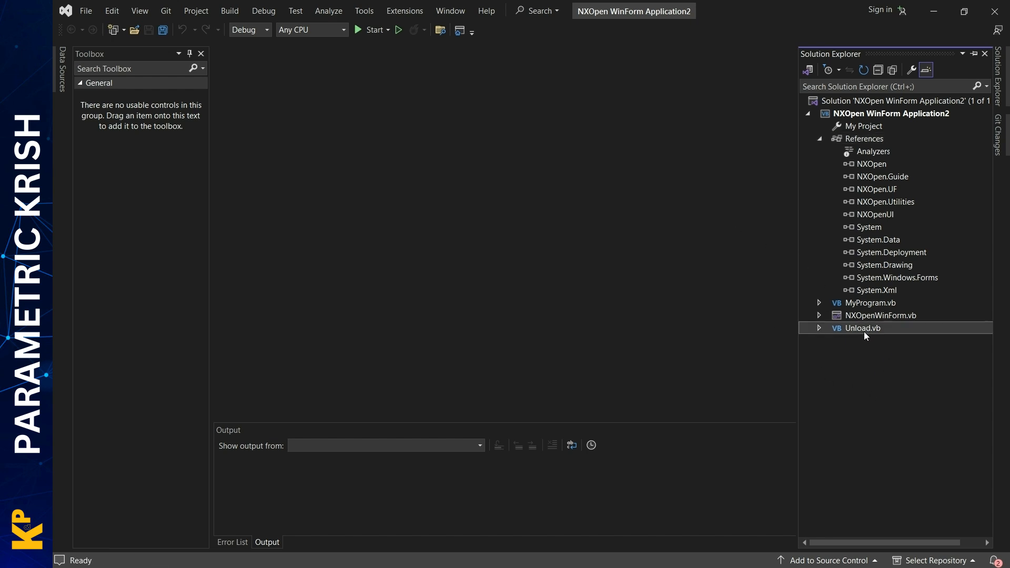
pyautogui.doubleClick(870, 303)
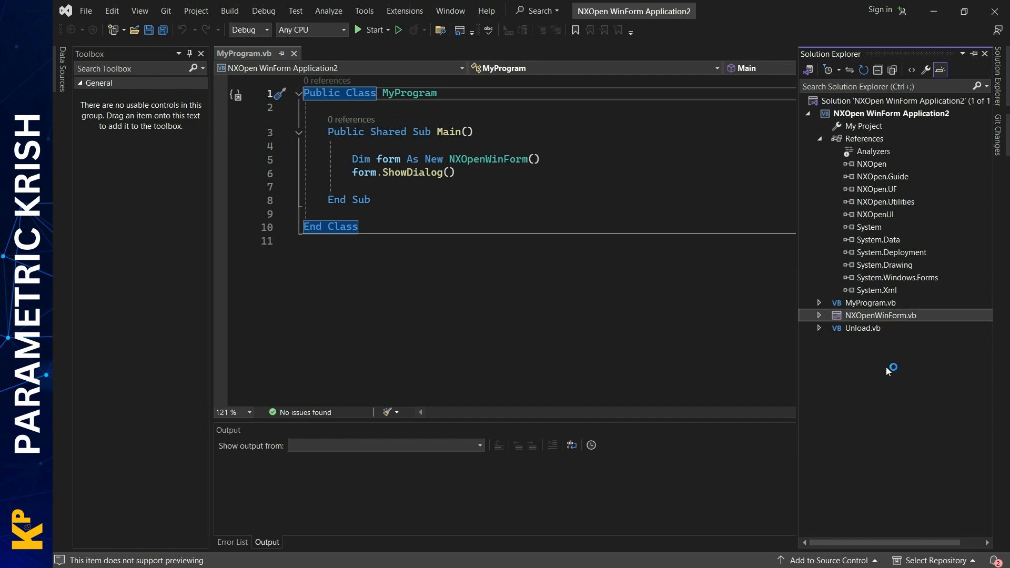
pyautogui.doubleClick(881, 315)
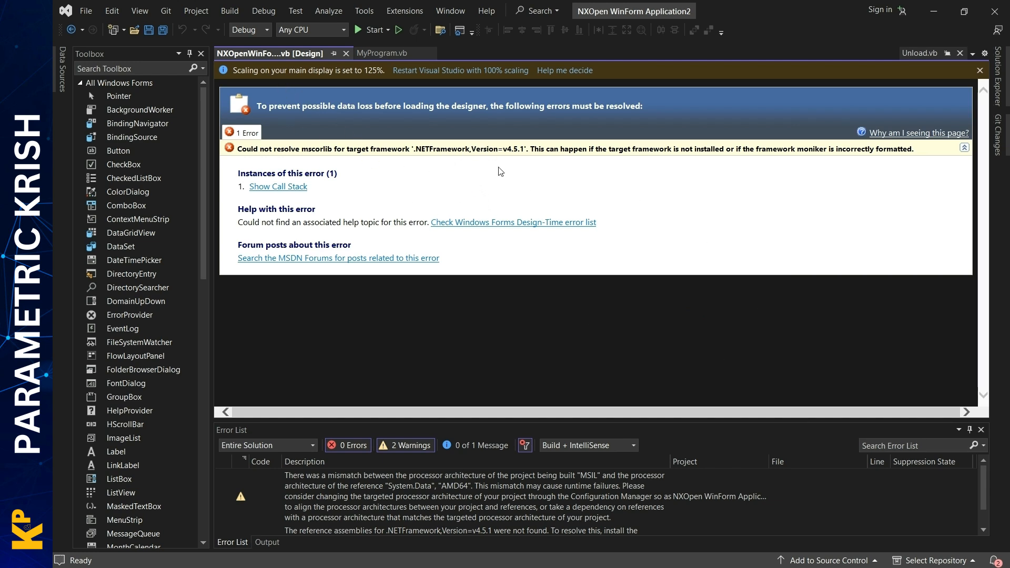
# Step: Open the project properties from the Debug menu and change the target framework to .NET Framework 4.8
pyautogui.click(263, 11)
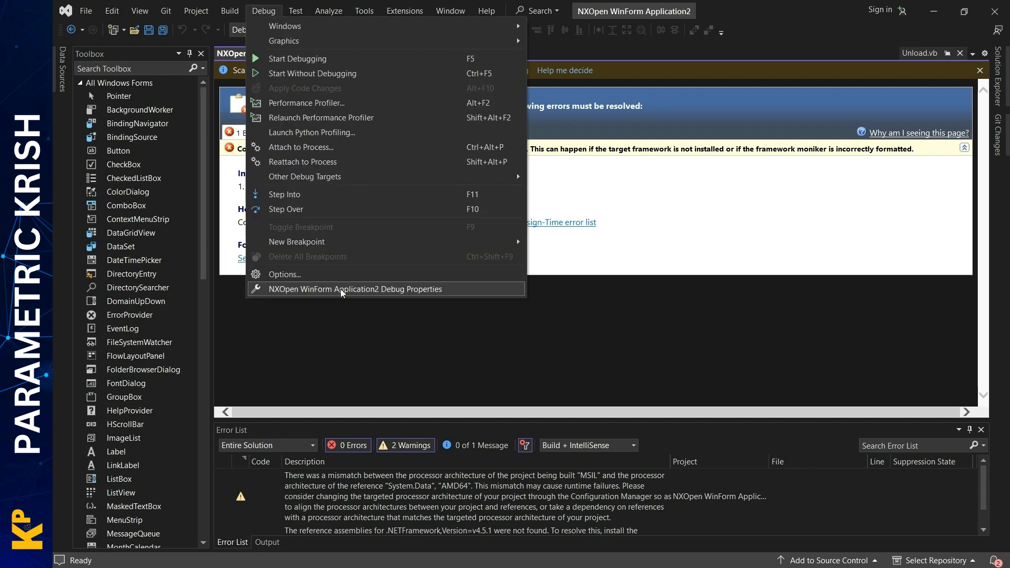
pyautogui.click(353, 289)
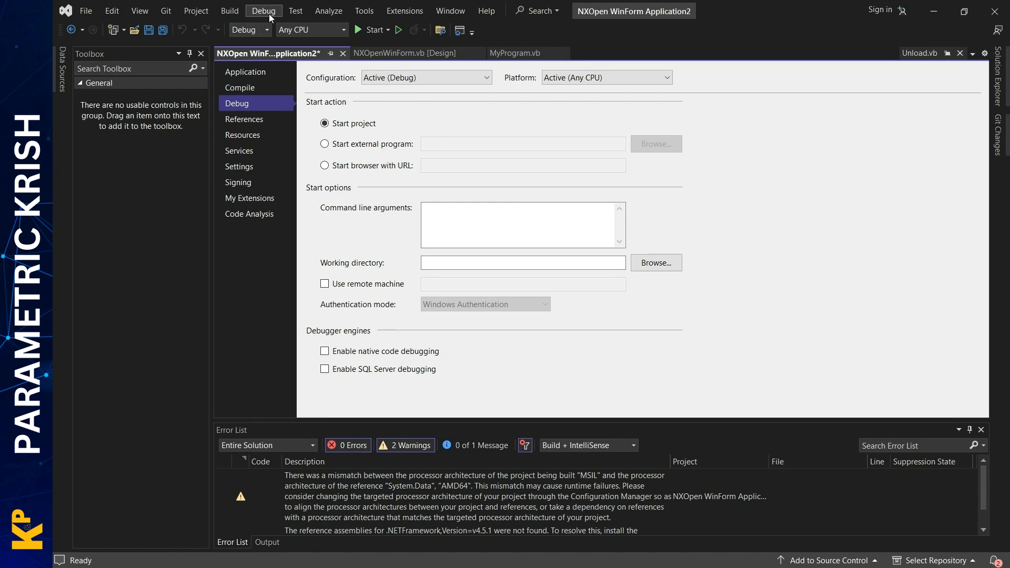
pyautogui.click(264, 10)
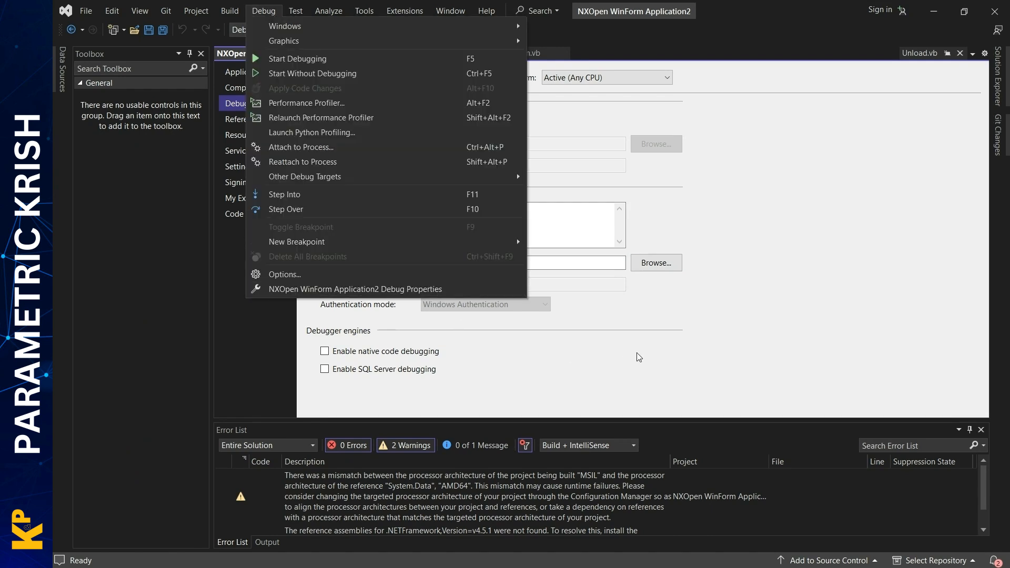
pyautogui.click(246, 71)
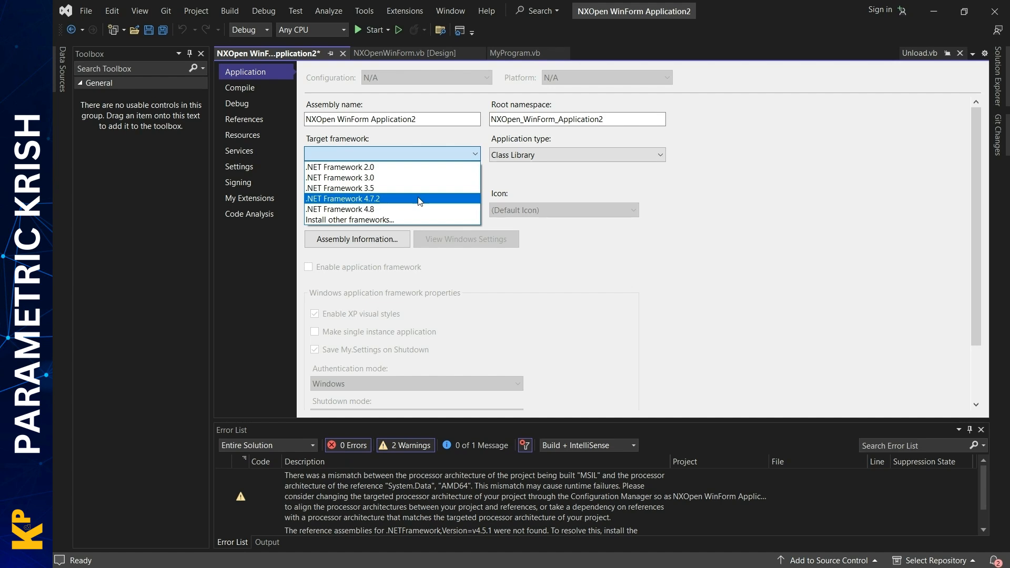
pyautogui.moveTo(404, 208)
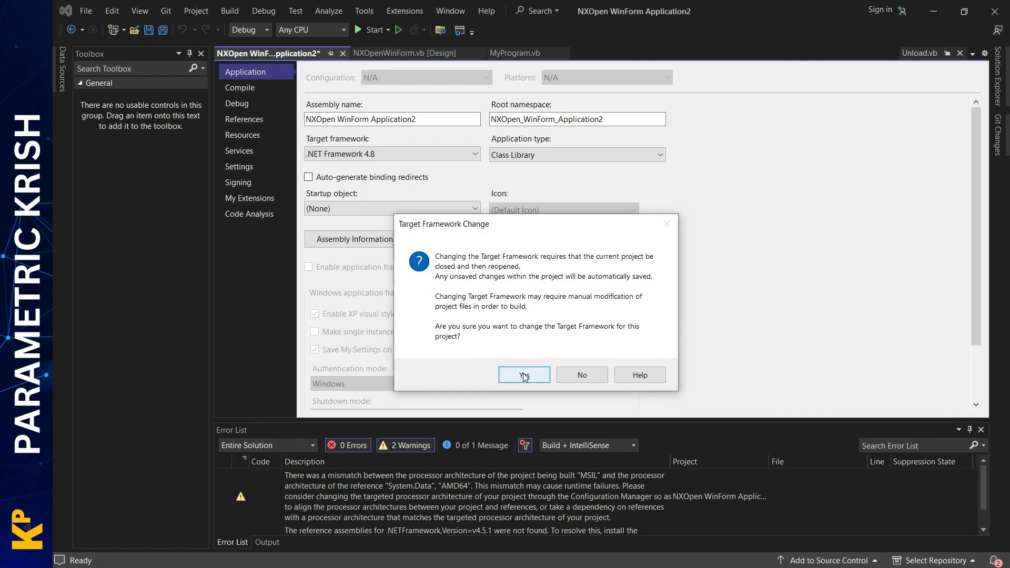
pyautogui.click(524, 375)
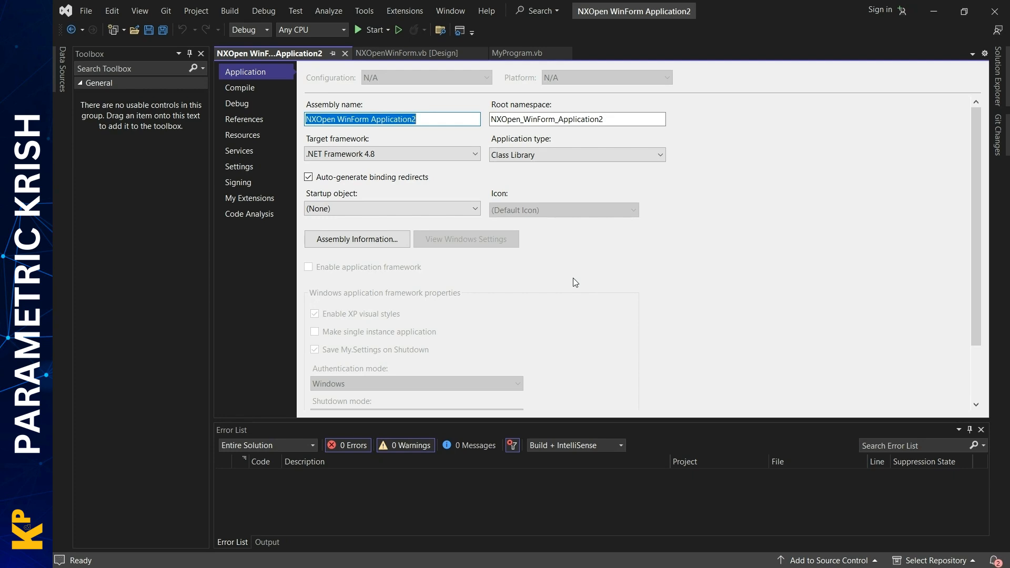
pyautogui.moveTo(526, 232)
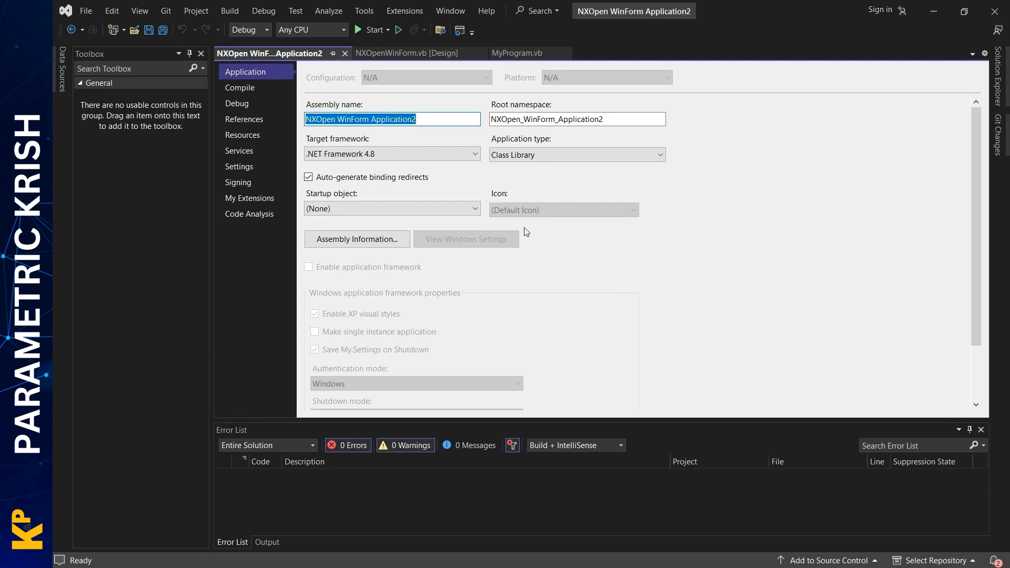
# Step: Switch to the NXOpenWinForm.vb [Design] tab and show the Toolbox
pyautogui.click(410, 53)
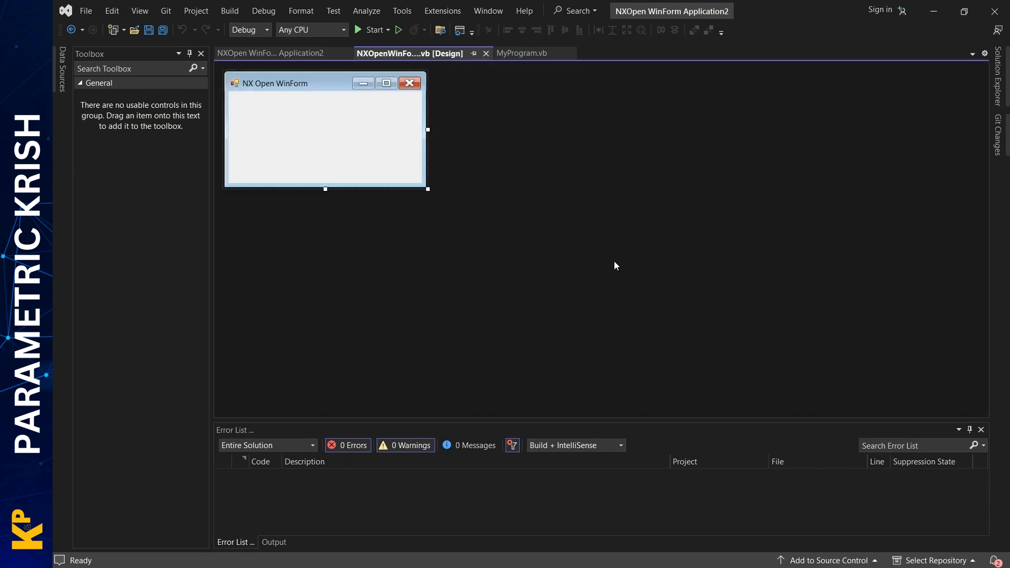
pyautogui.moveTo(687, 325)
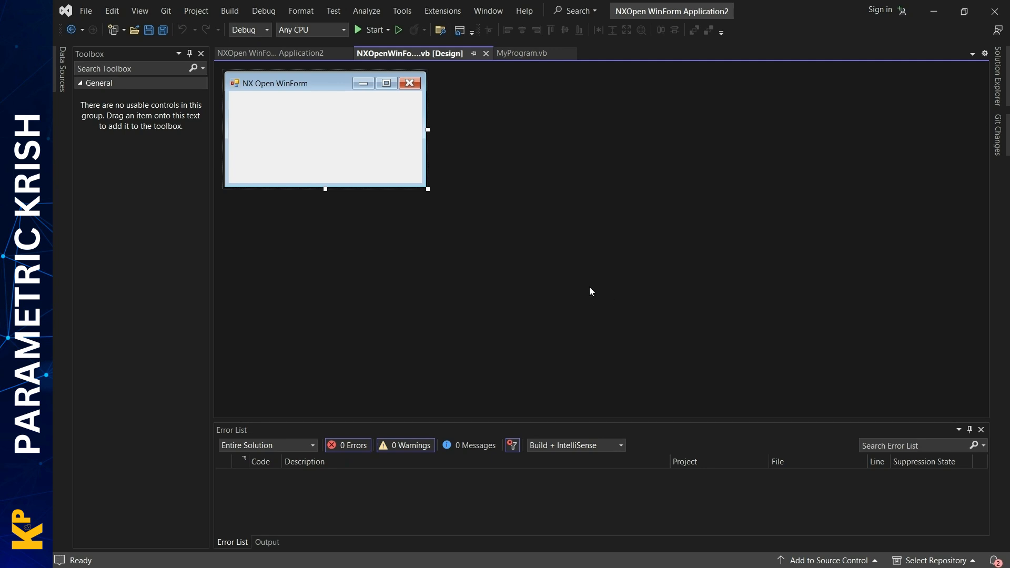
pyautogui.moveTo(430, 319)
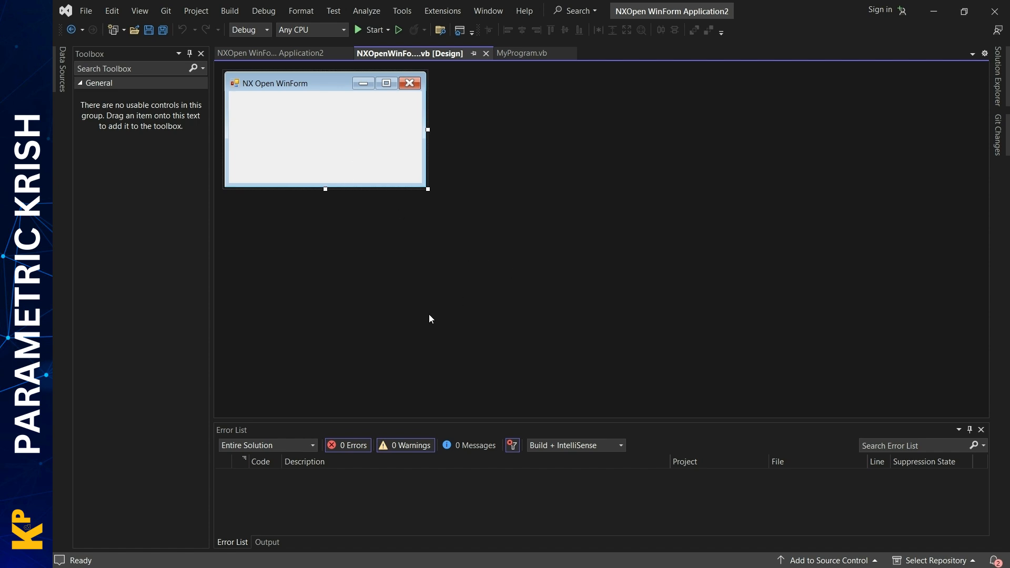
pyautogui.moveTo(336, 175)
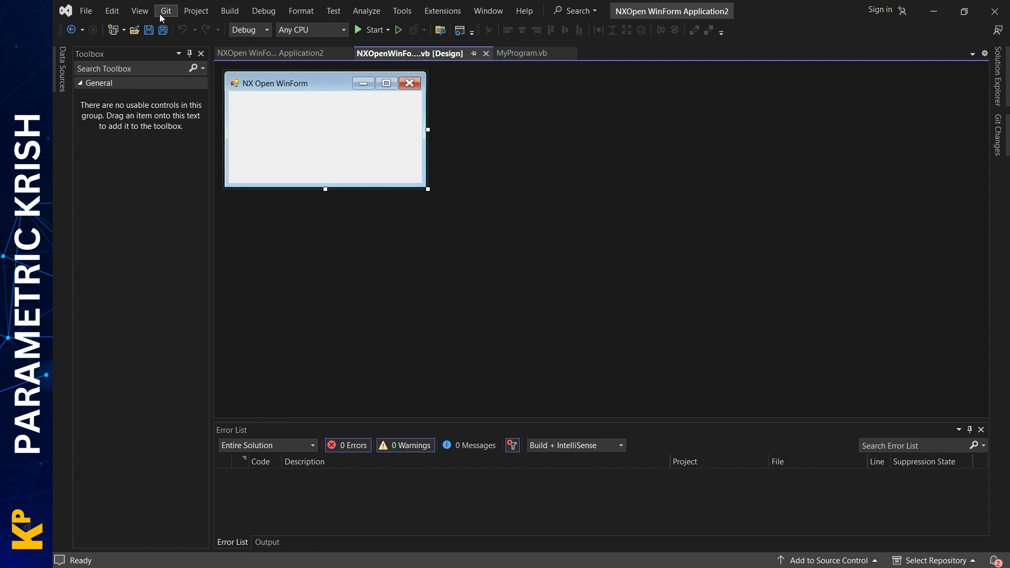
pyautogui.click(139, 10)
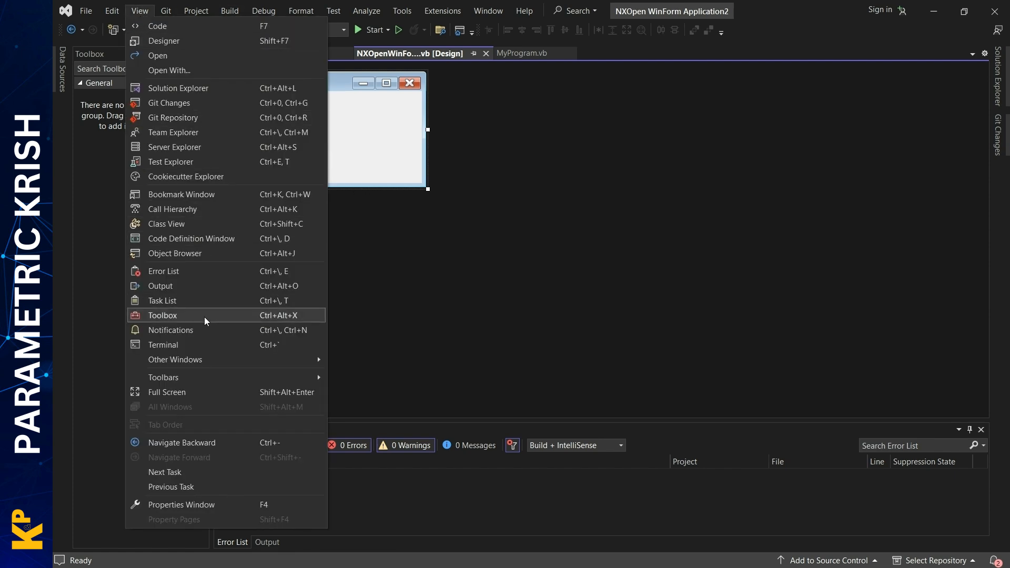
pyautogui.click(162, 315)
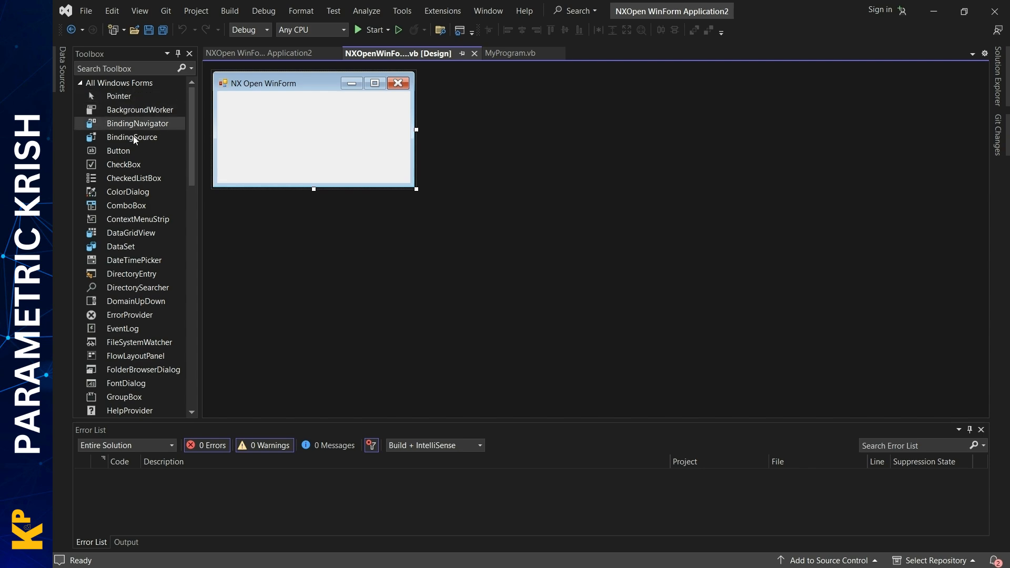
# Step: Add a button to the form and generate its empty Button1_Click handler
pyautogui.scroll(-3)
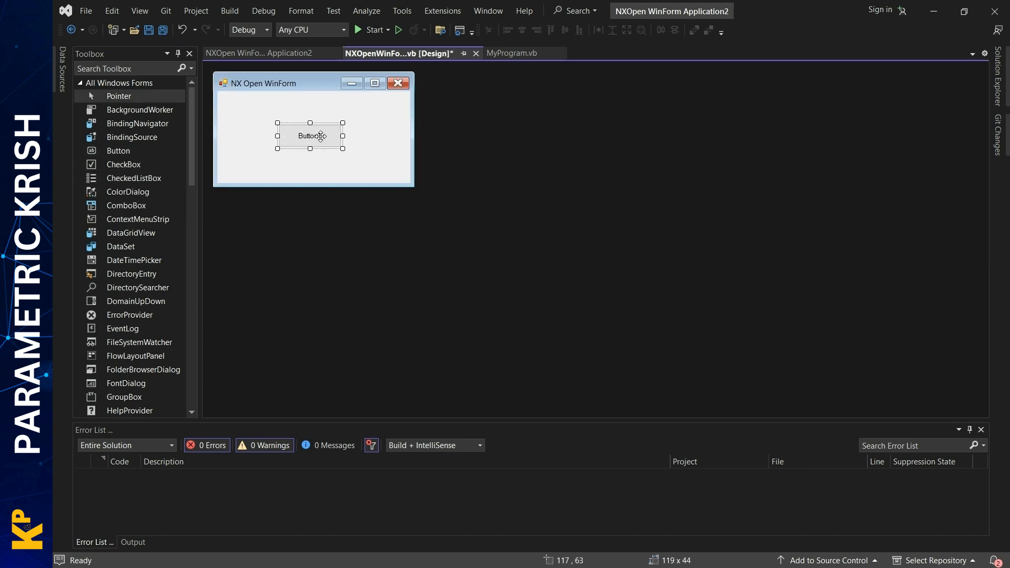
pyautogui.doubleClick(310, 136)
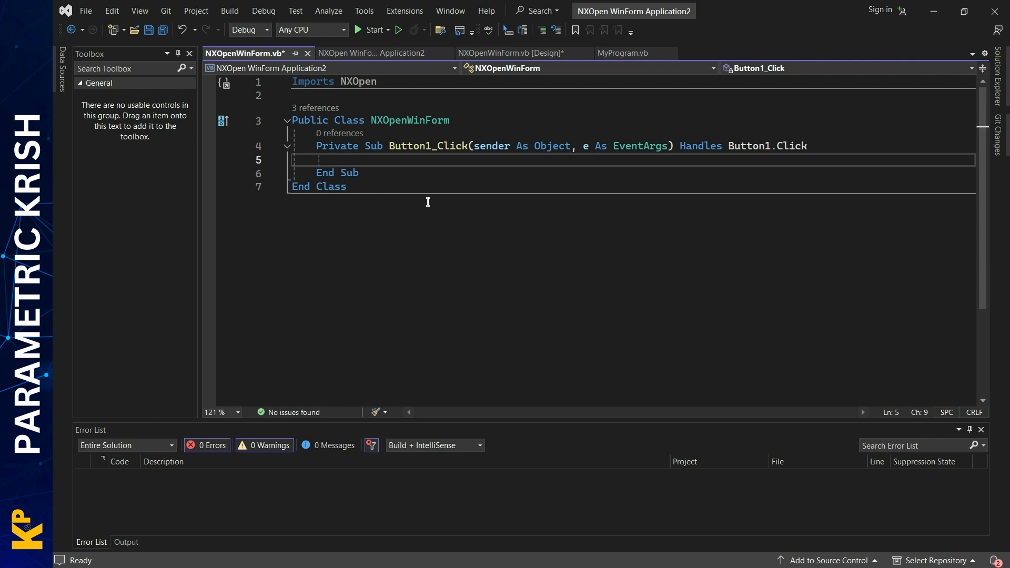
pyautogui.moveTo(422, 192)
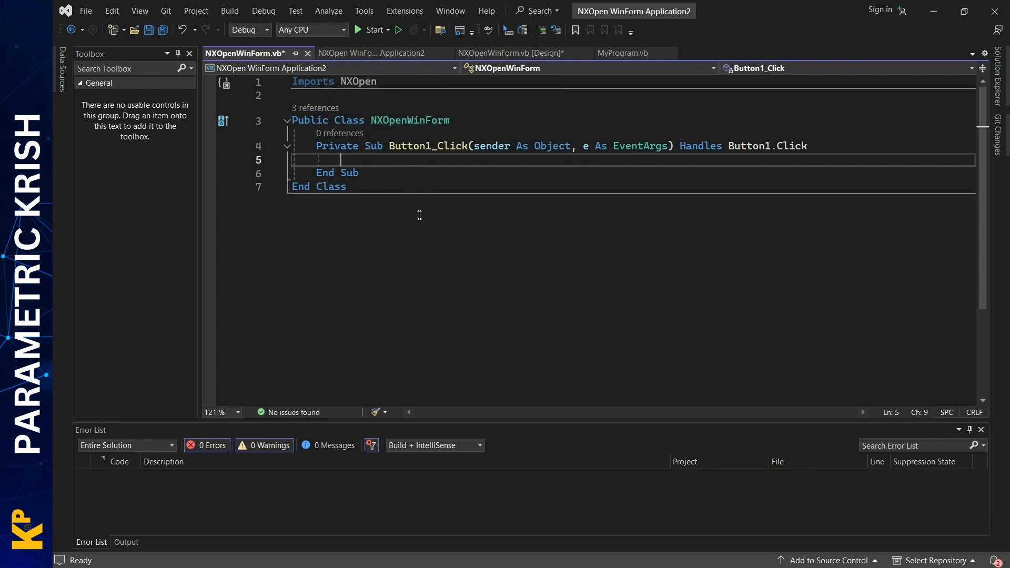
pyautogui.moveTo(460, 315)
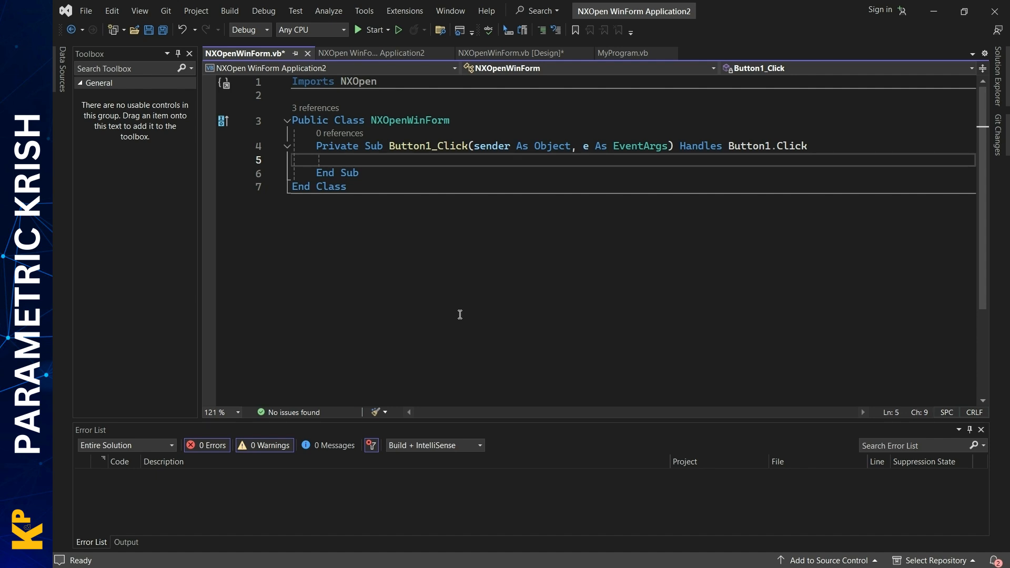
# Step: Save all project files and rebuild the solution into the NXOpen WinForm Application2 DLL
pyautogui.click(318, 186)
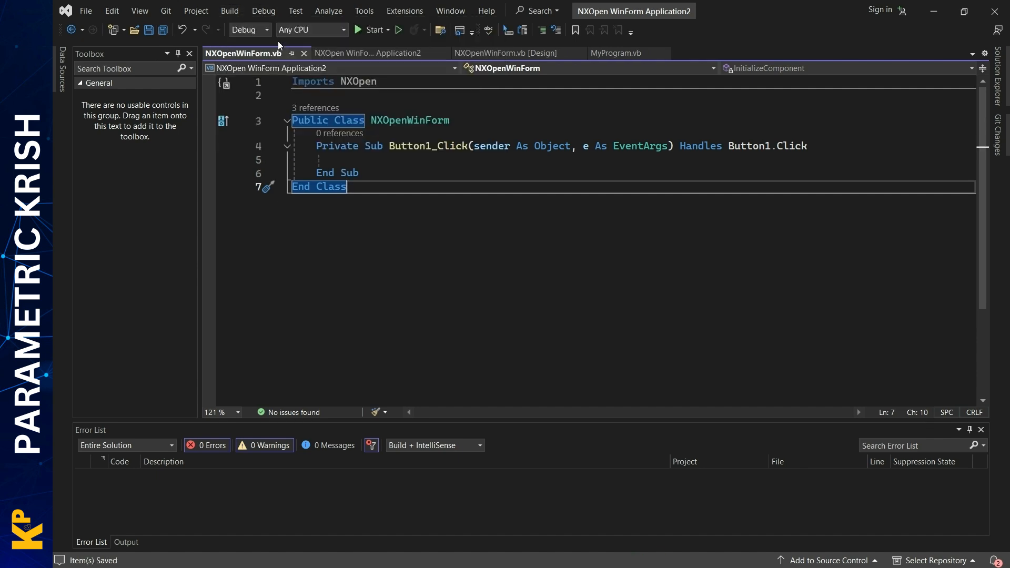
pyautogui.click(229, 11)
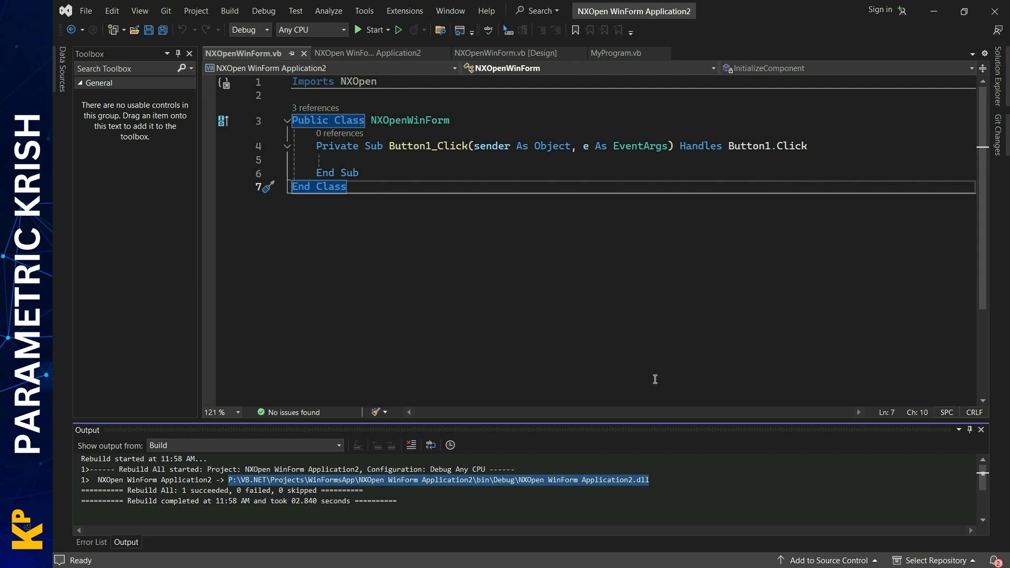
pyautogui.moveTo(656, 383)
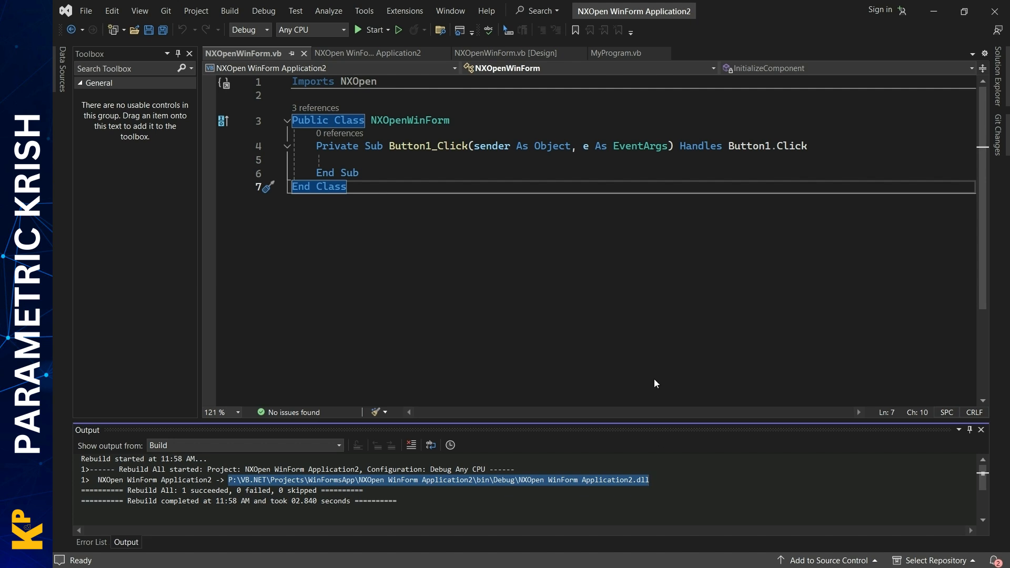